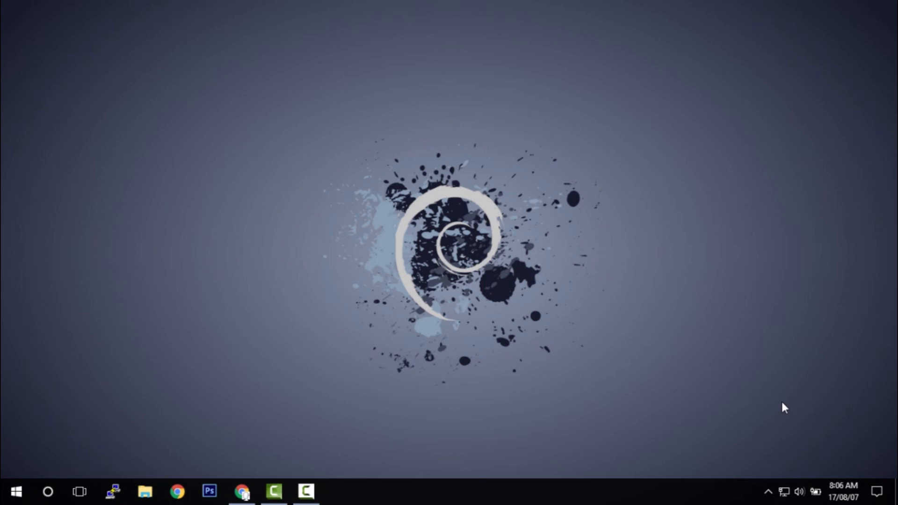
mouse_move(246, 435)
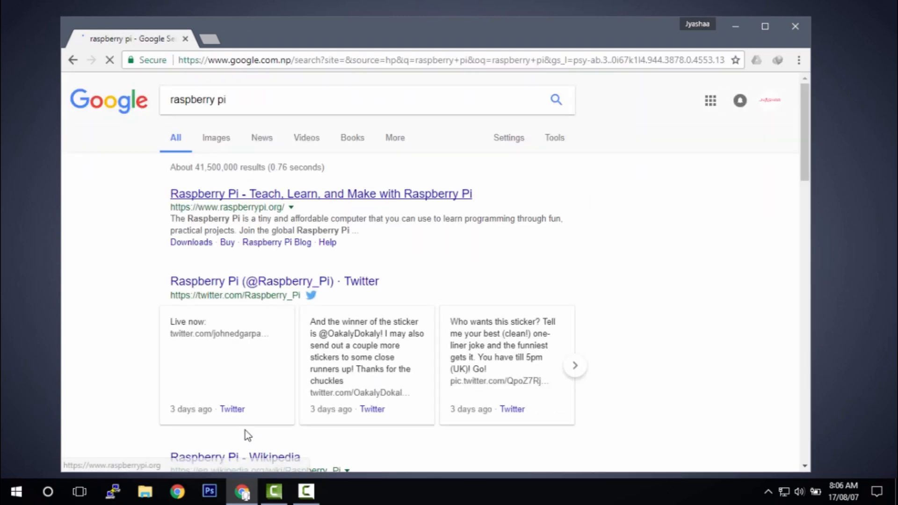
Step: Go to raspberrypi.org Downloads and start the Raspbian Jessie Lite ZIP download
left_click(321, 194)
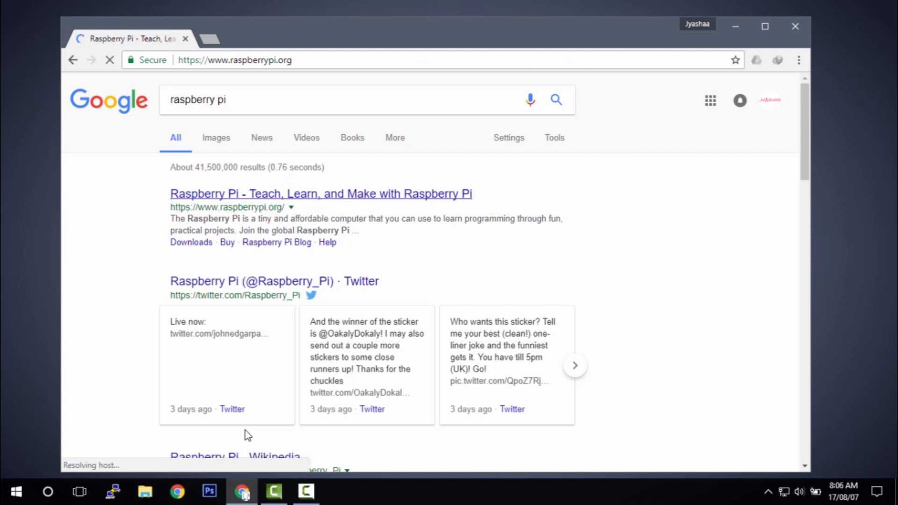
left_click(191, 243)
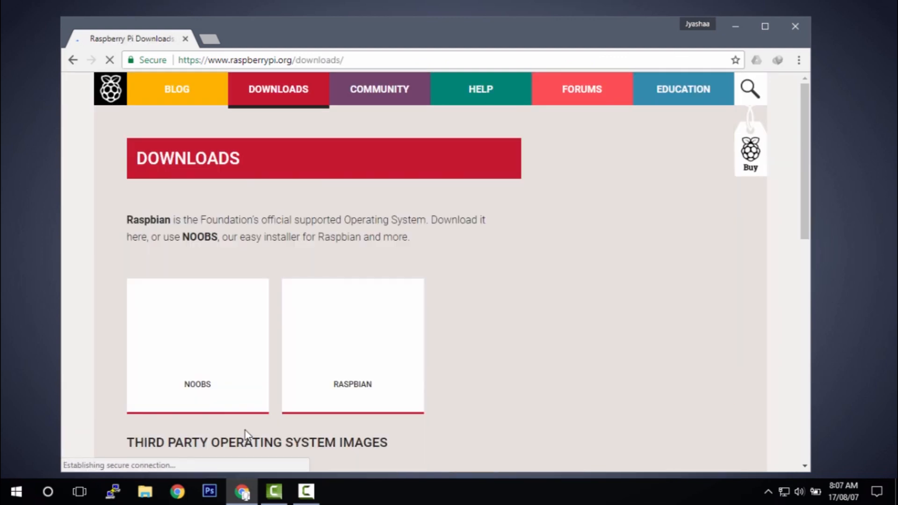
scroll("down", 3)
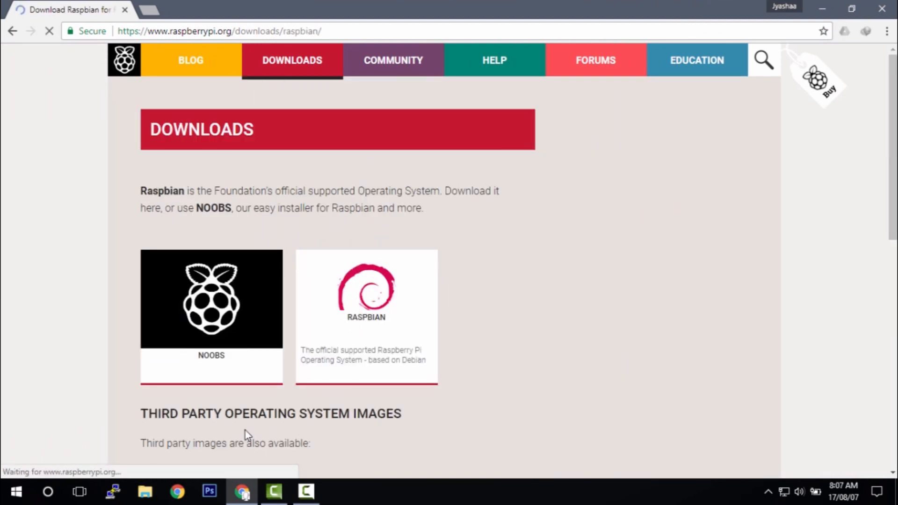
scroll("down", 3)
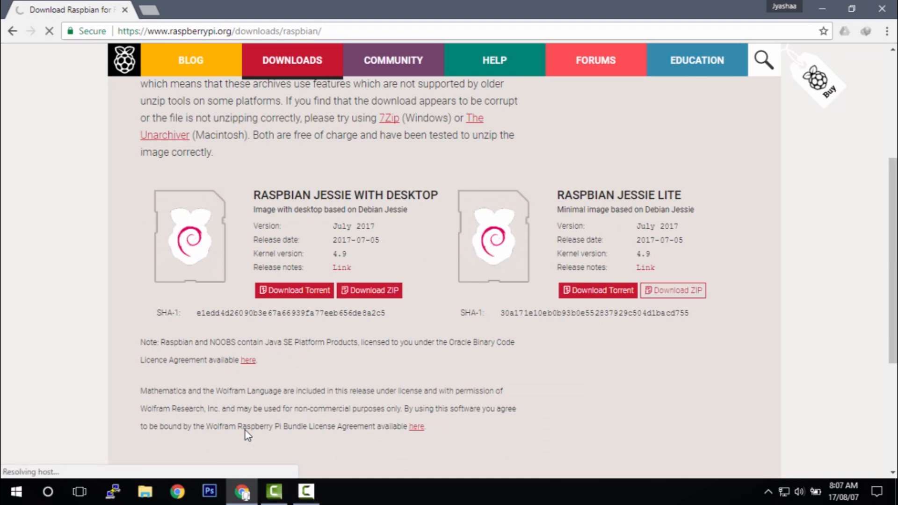
left_click(673, 290)
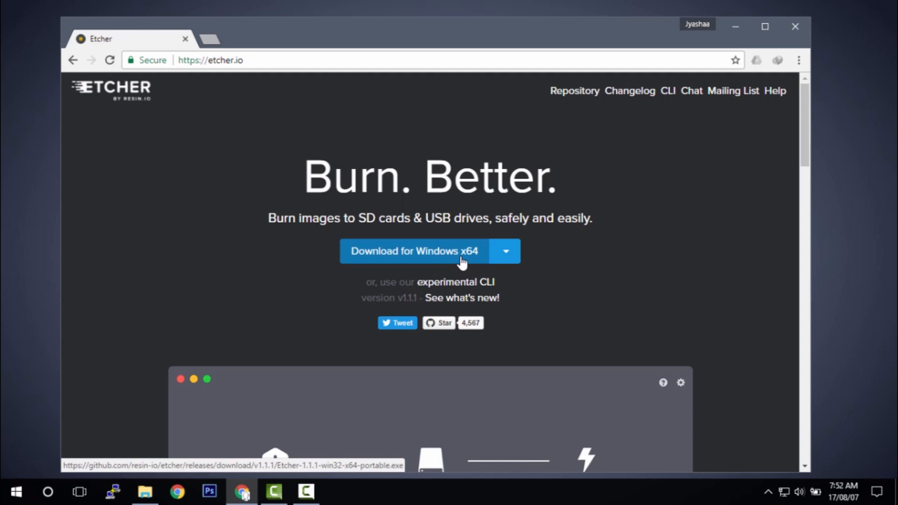
Step: Download the Etcher 1.1.1 portable build for Windows x64 from etcher.io
left_click(414, 251)
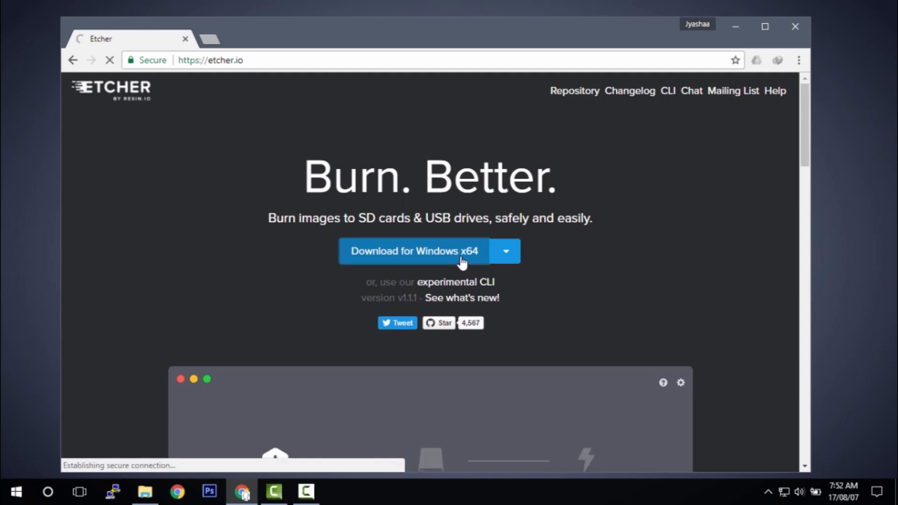
left_click(412, 251)
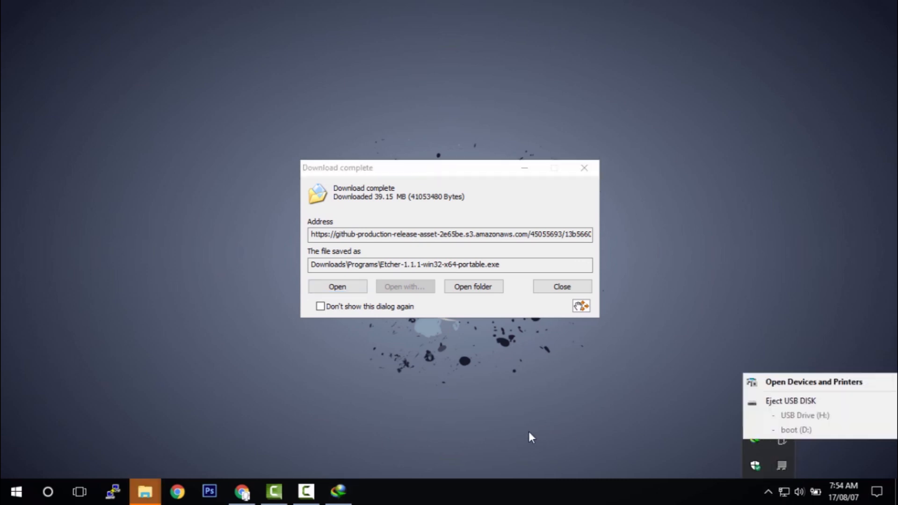
mouse_move(144, 492)
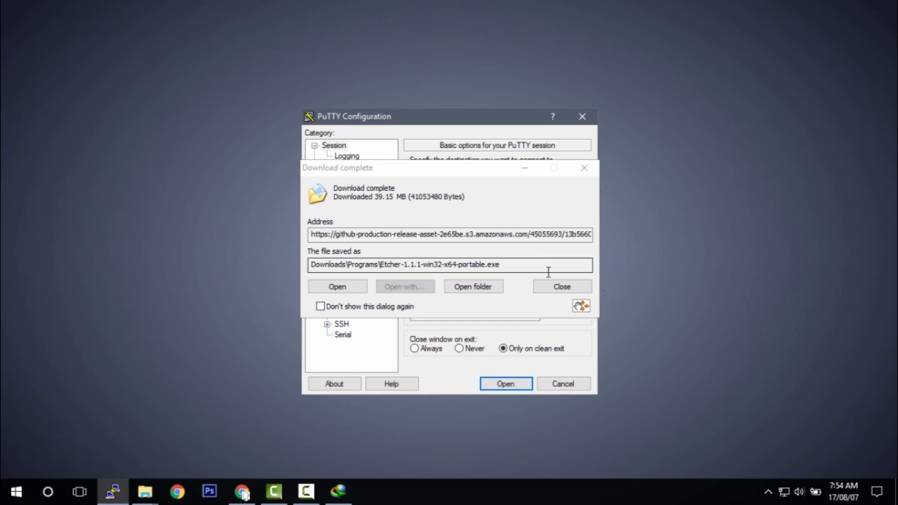
mouse_move(583, 116)
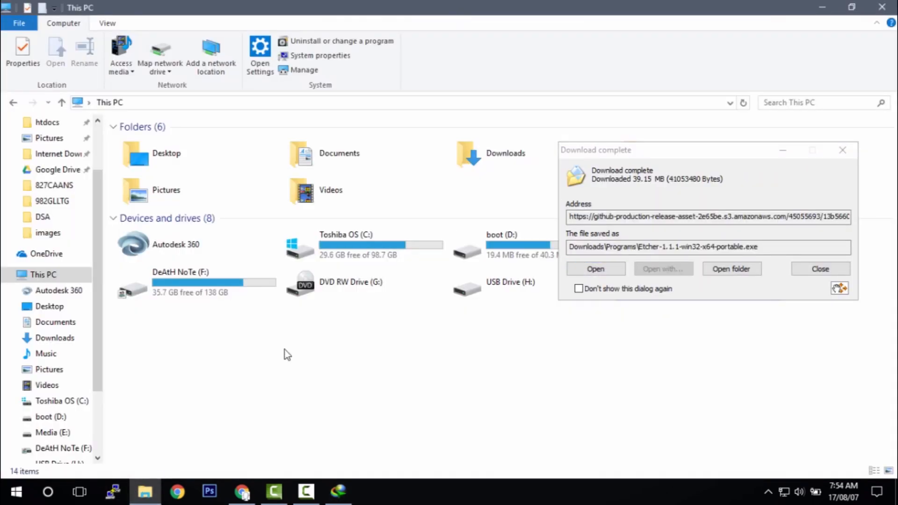
left_click(820, 269)
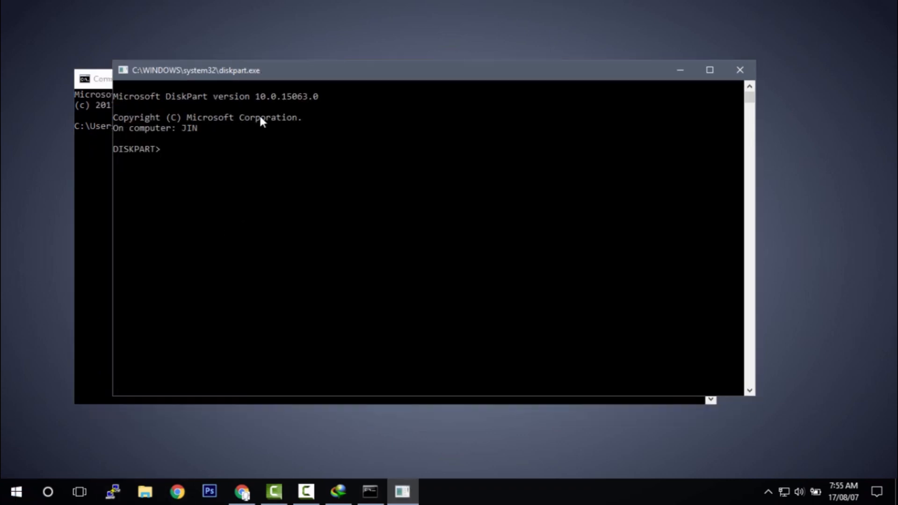
Step: List the disks in DiskPart and select the 15 GB Disk 1
type("list disk")
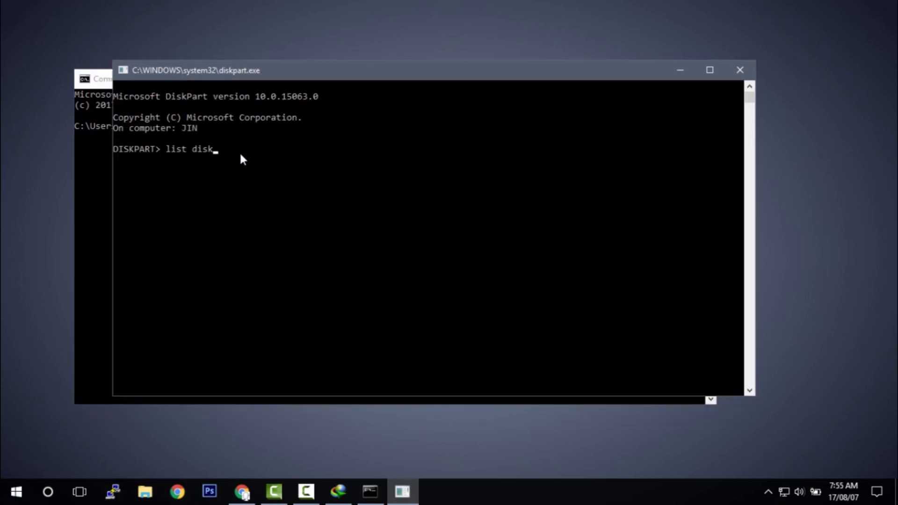
key("Return")
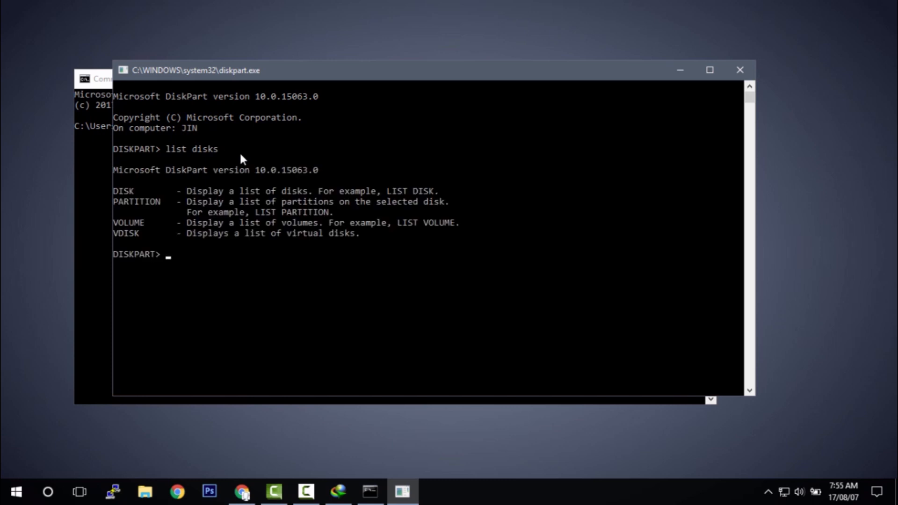
type("list disk")
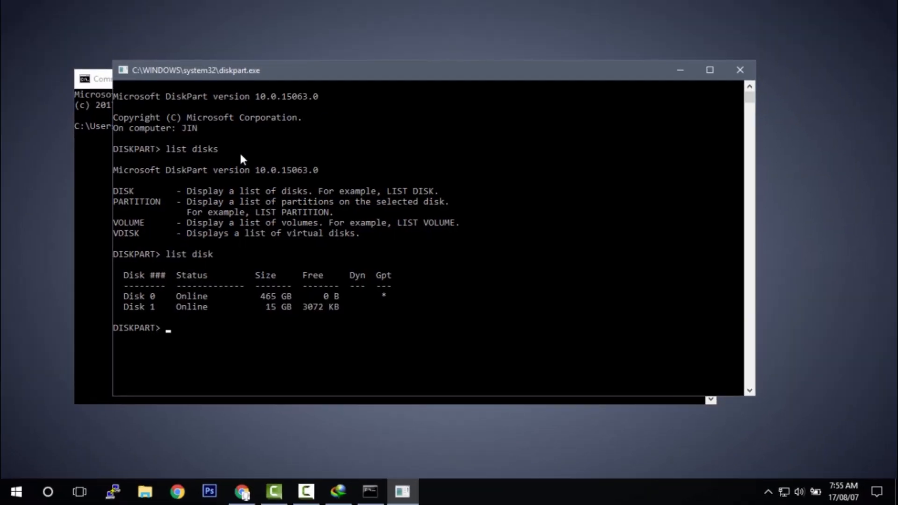
type("s")
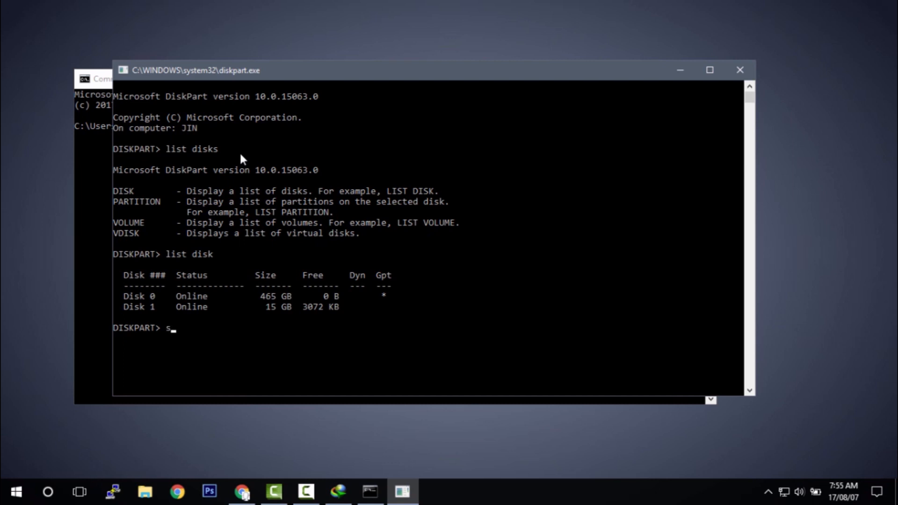
key("Backspace")
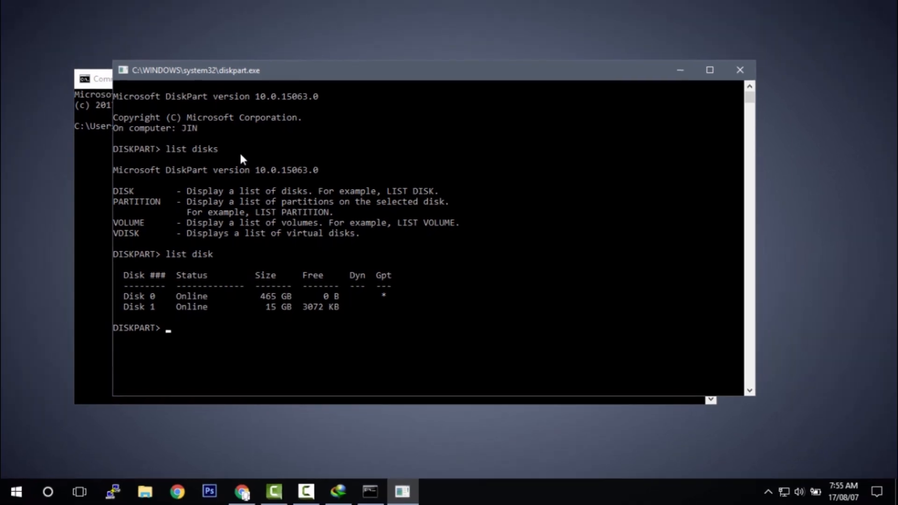
type("sele")
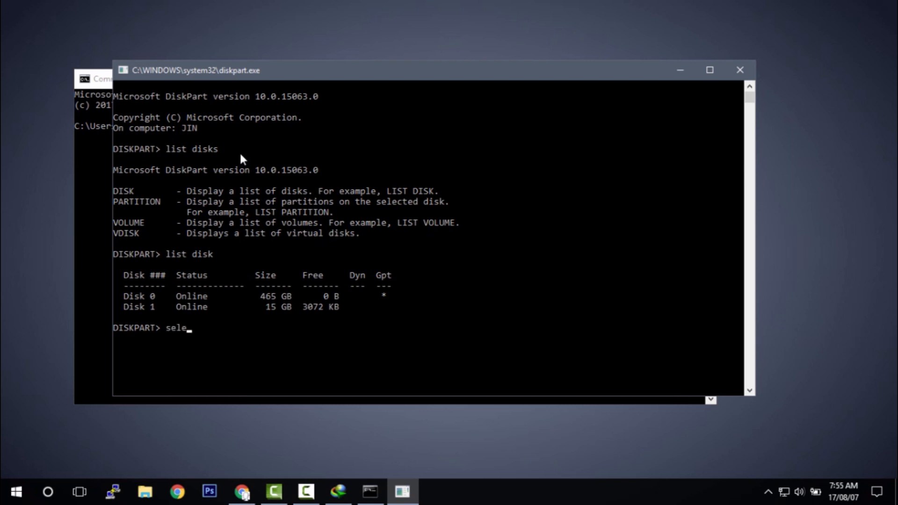
type("ct disk")
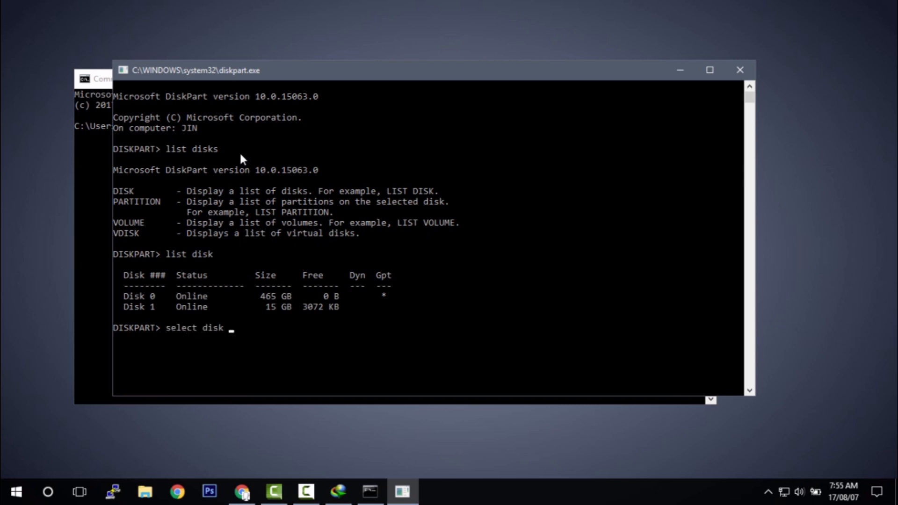
type("1")
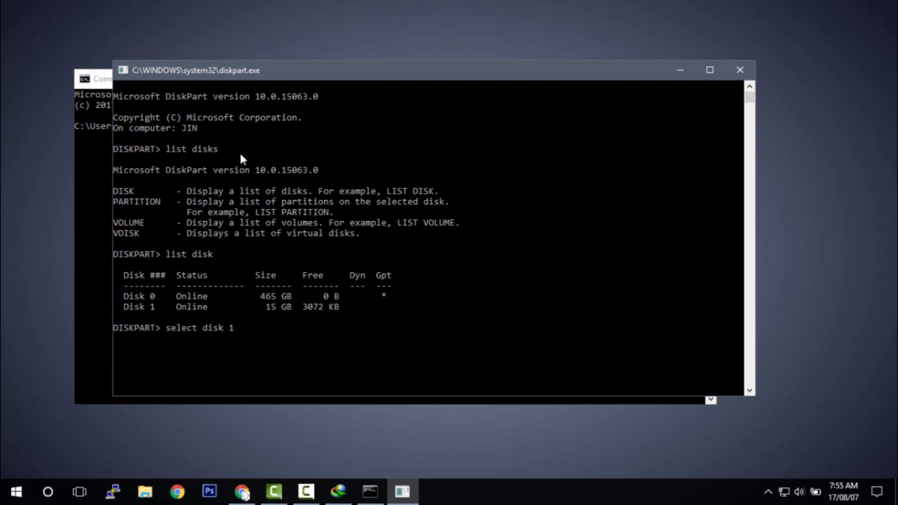
key("Return")
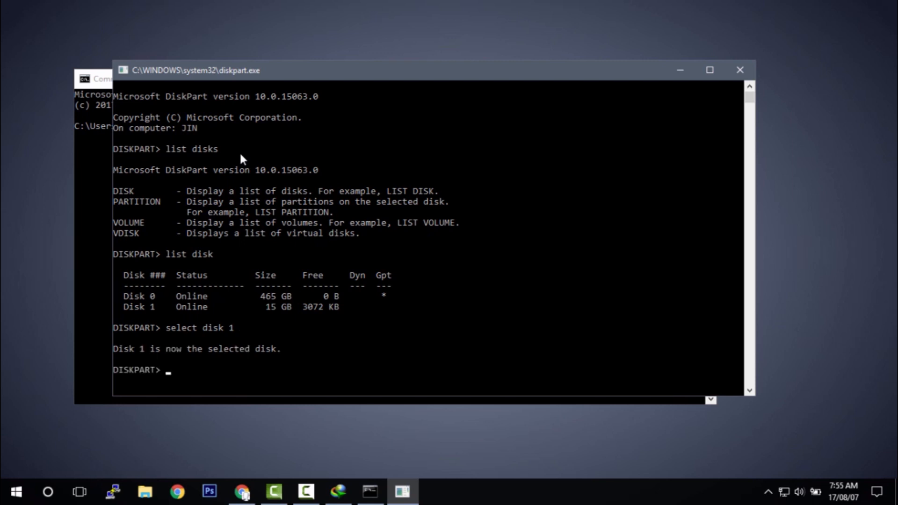
Step: Clean Disk 1 (returns an error) and create a primary partition on it
type("clean")
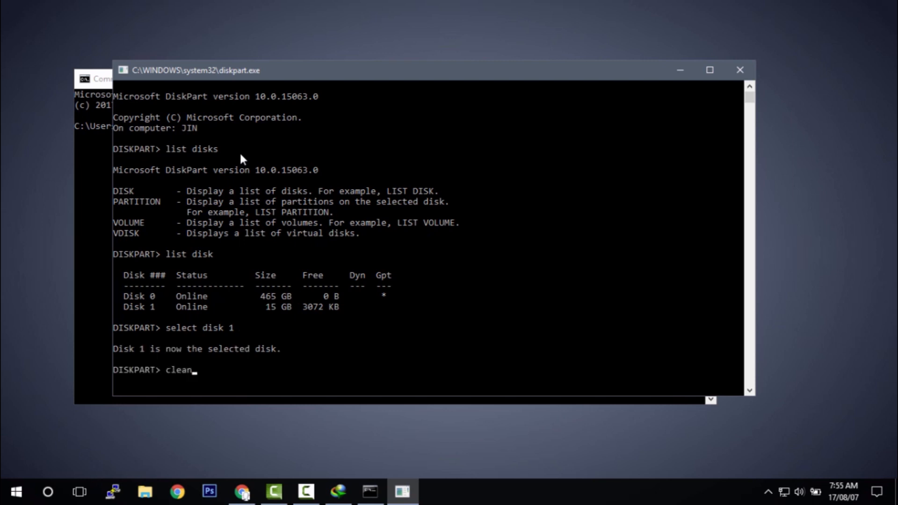
key("Return")
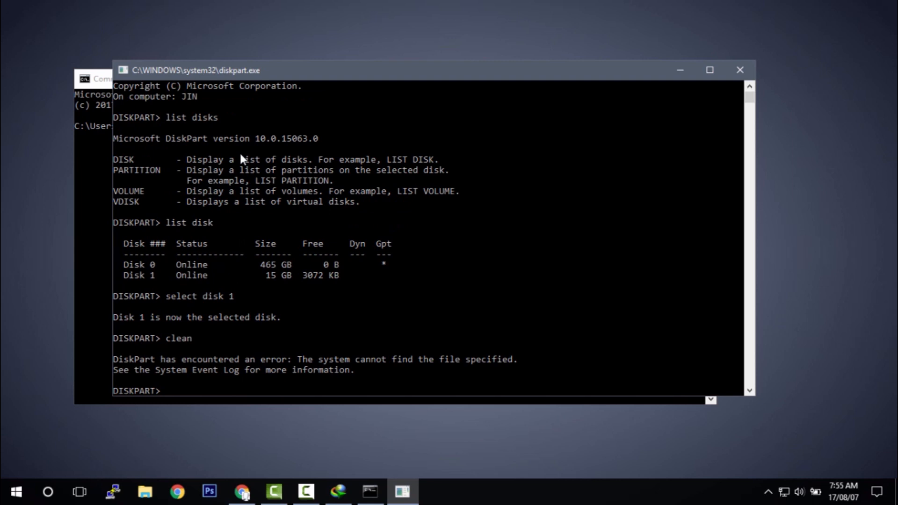
type("create pa")
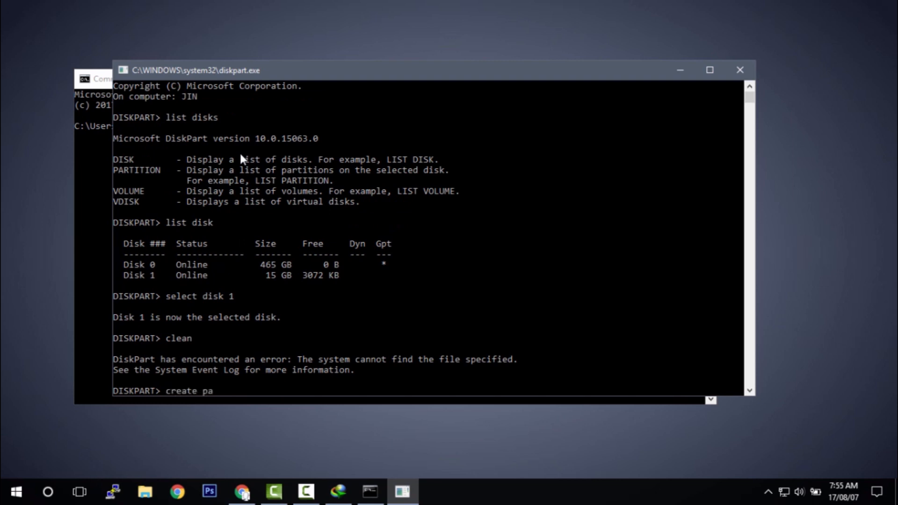
type("rtition pri")
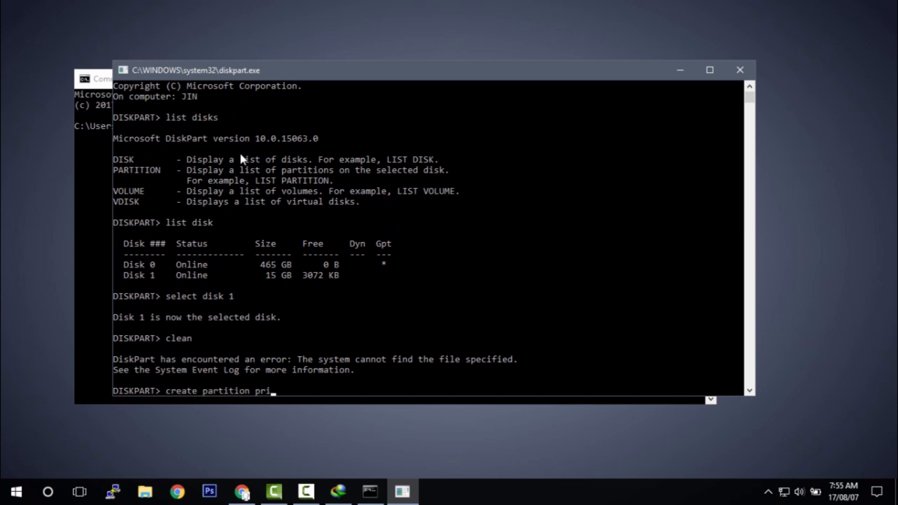
type("mary")
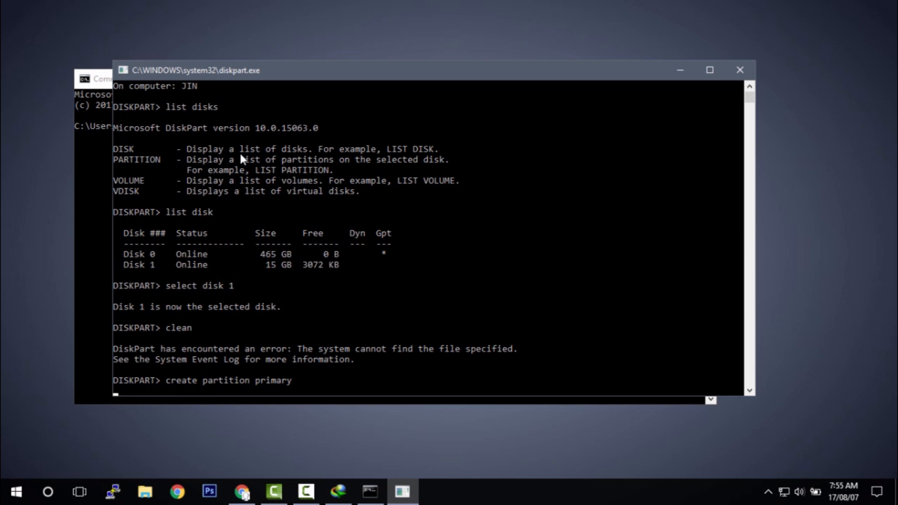
key("Return")
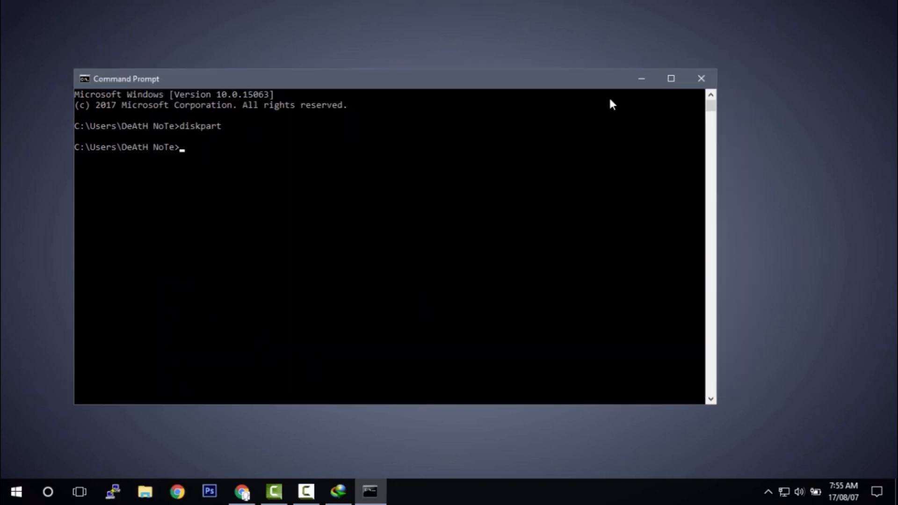
Step: Close the command prompt and open the USB Drive (D:) format dialog from This PC
left_click(701, 79)
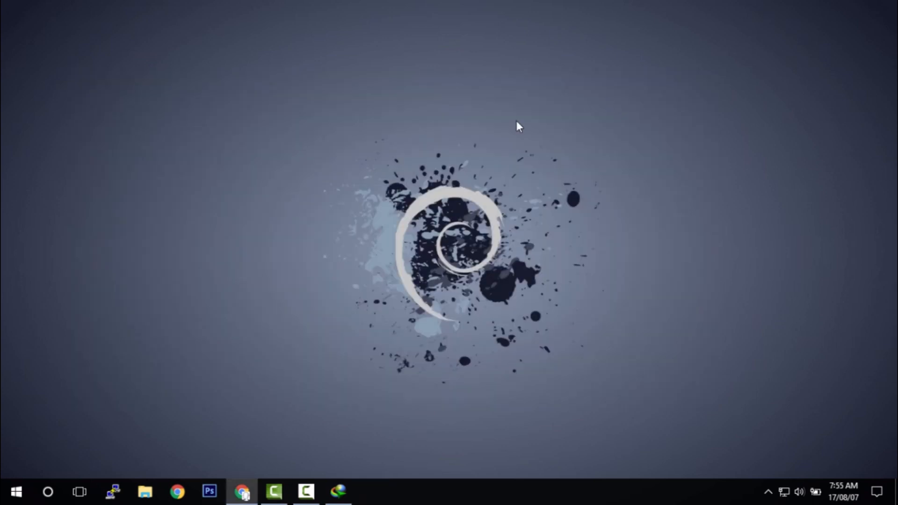
left_click(145, 492)
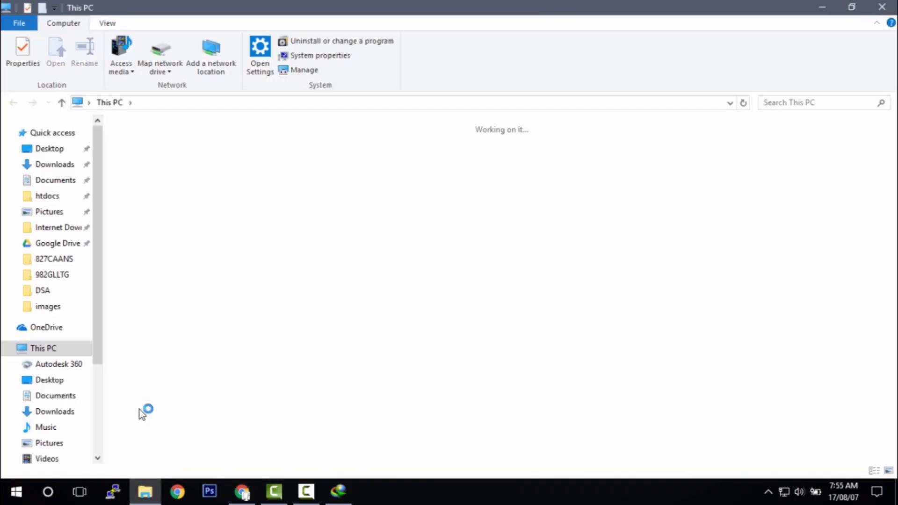
left_click(510, 245)
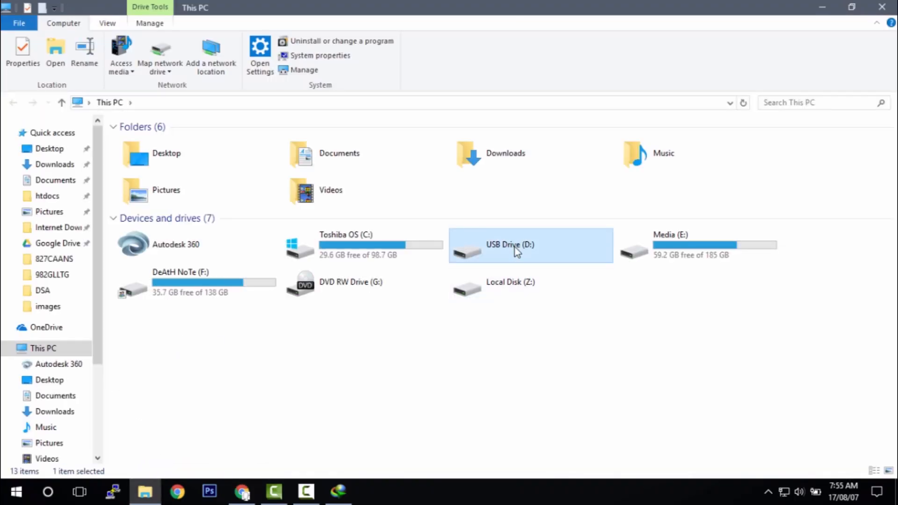
double_click(510, 244)
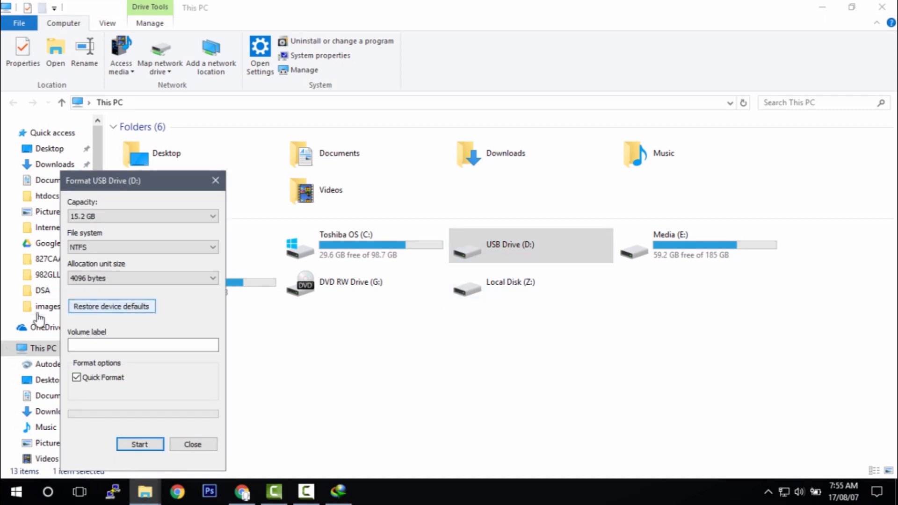
Step: Quick-format the USB drive as FAT32 with volume label Pi, confirming the erase warning
left_click(142, 247)
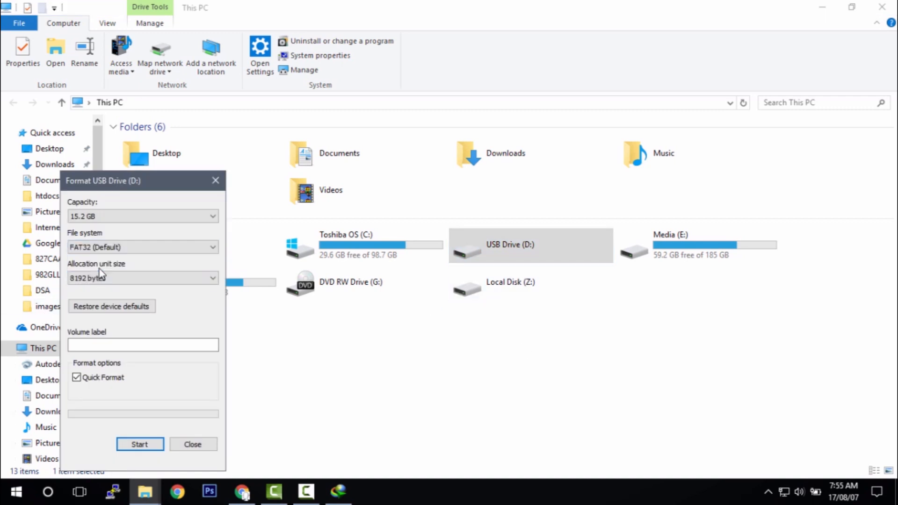
left_click(143, 344)
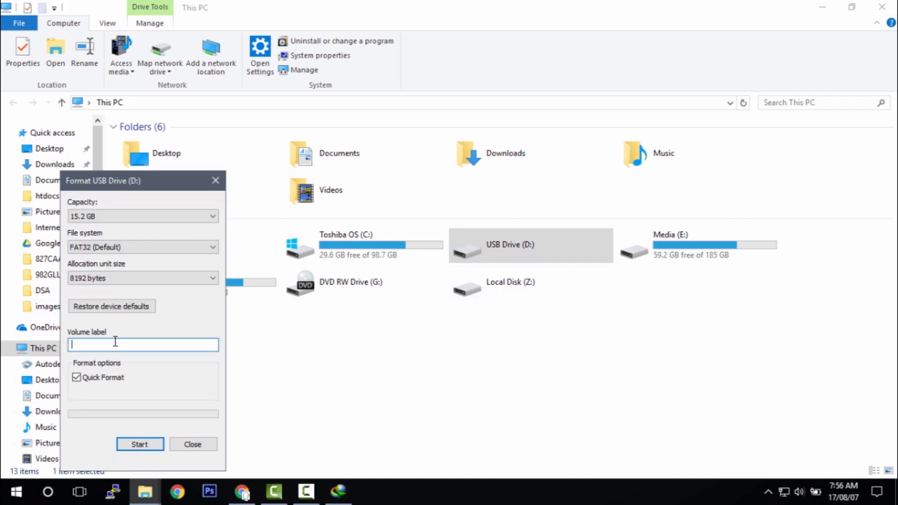
type("Pi")
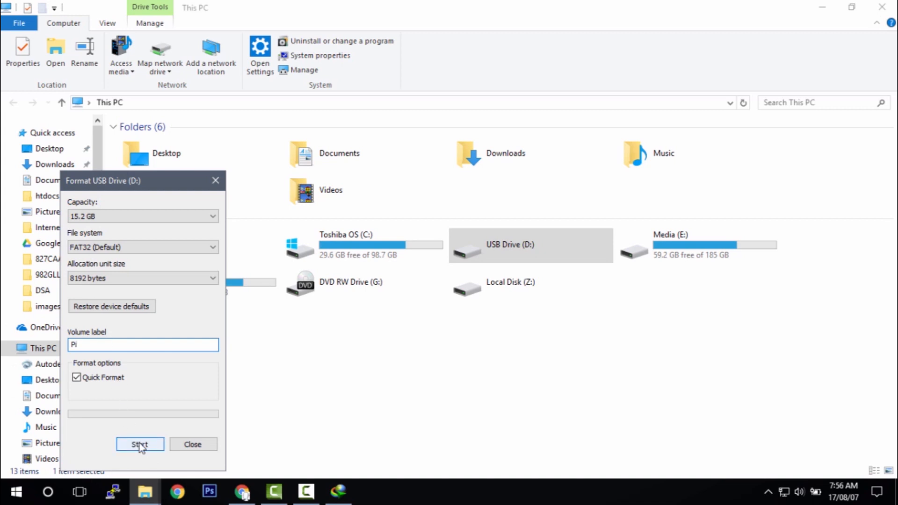
left_click(140, 443)
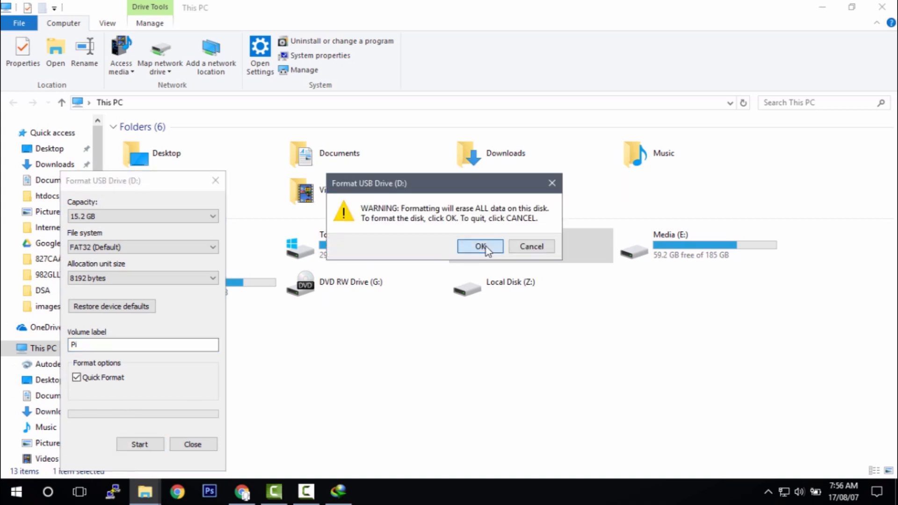
left_click(480, 246)
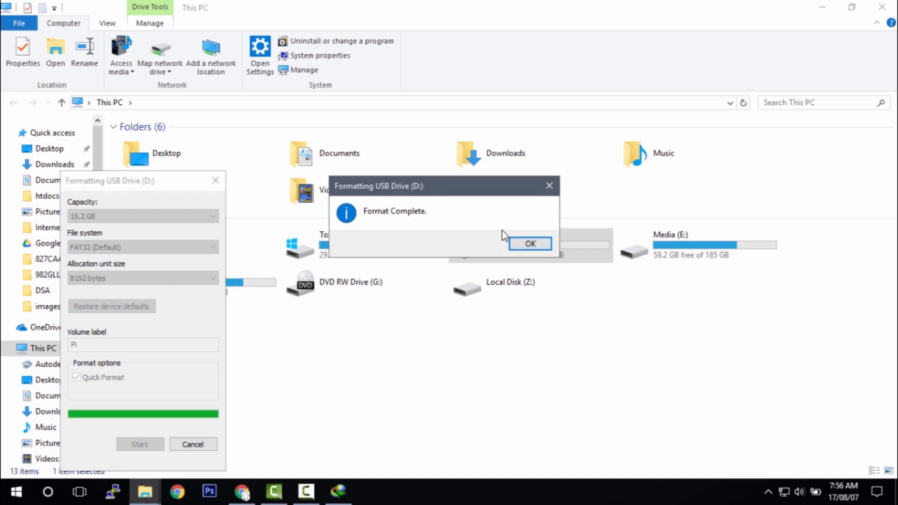
left_click(528, 243)
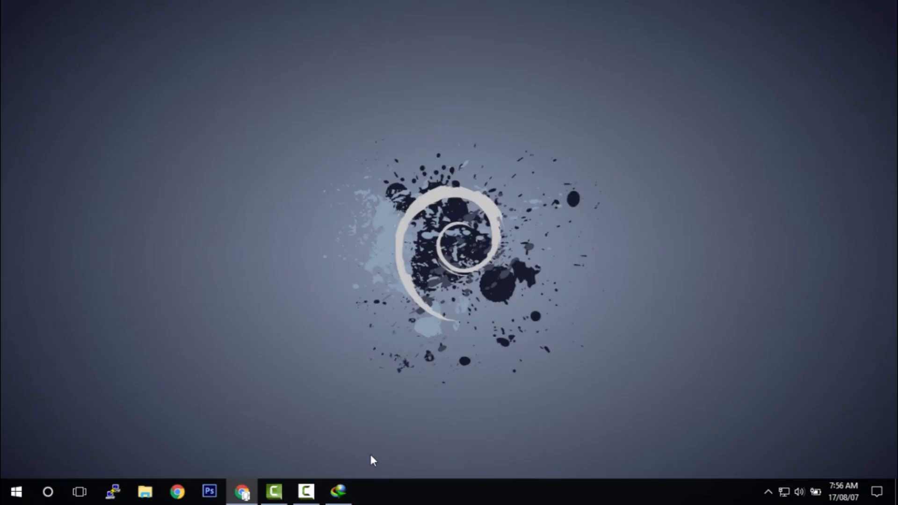
mouse_move(337, 491)
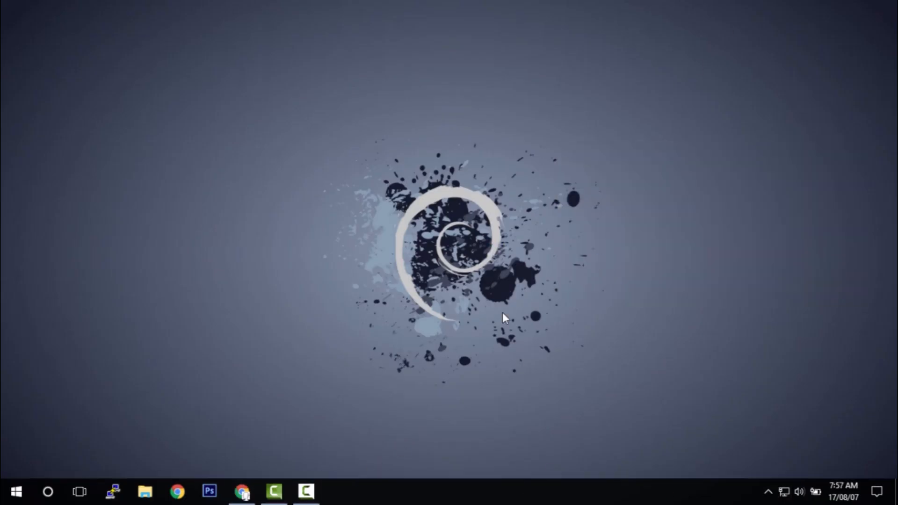
Step: Launch Etcher, load 2017-04-10-raspbian-jessie-lite.zip and flash it to the SMI USB device
left_click(338, 491)
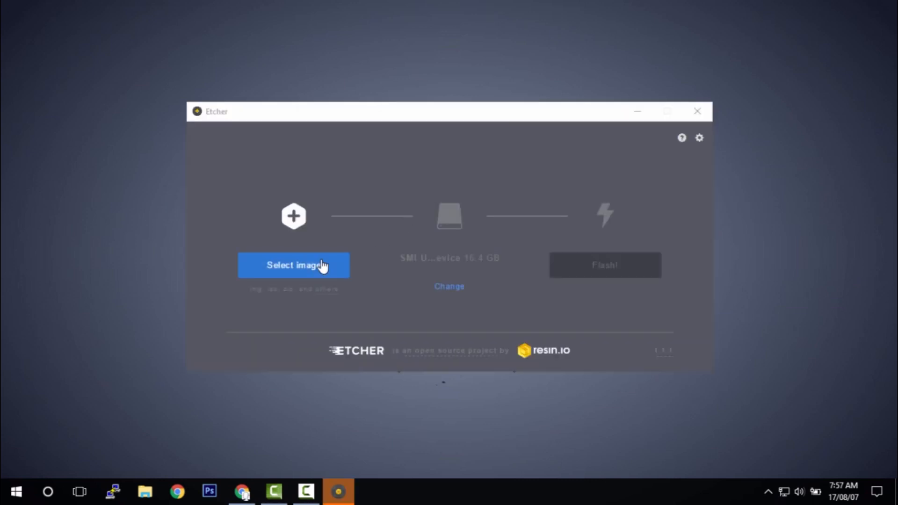
left_click(292, 264)
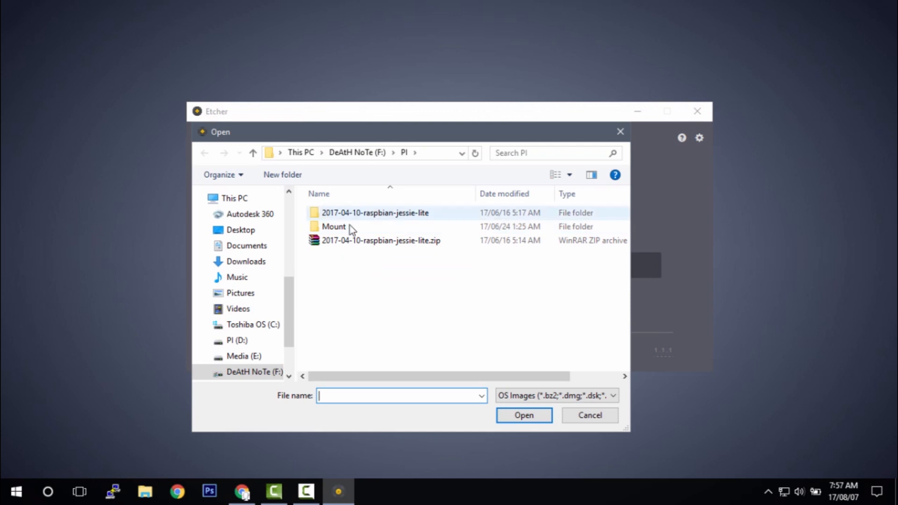
left_click(381, 240)
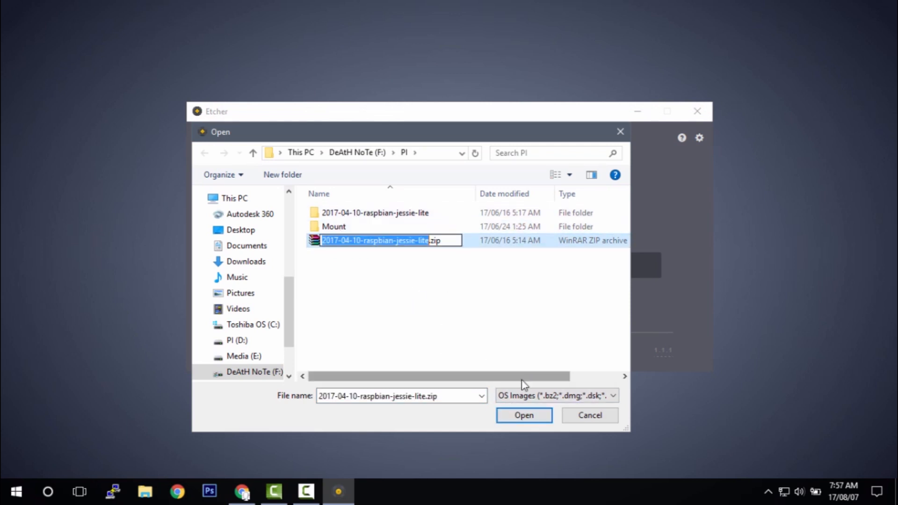
left_click(524, 415)
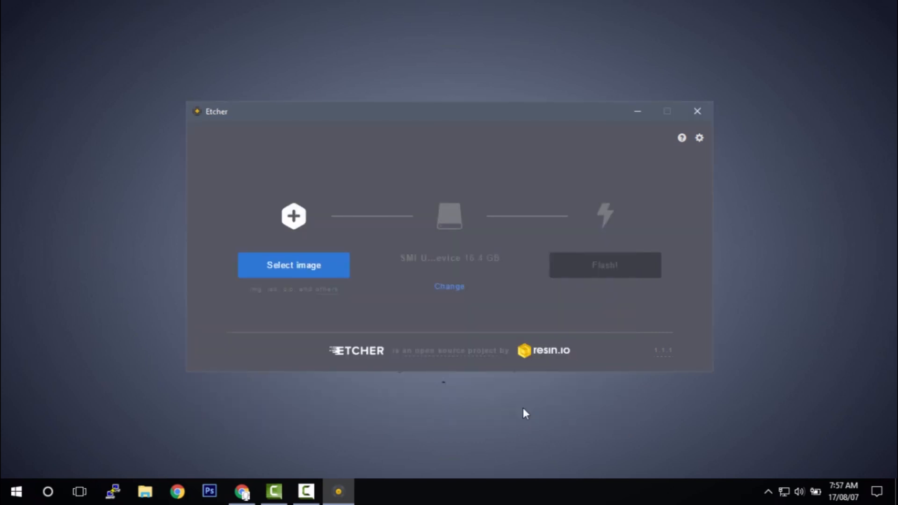
mouse_move(483, 369)
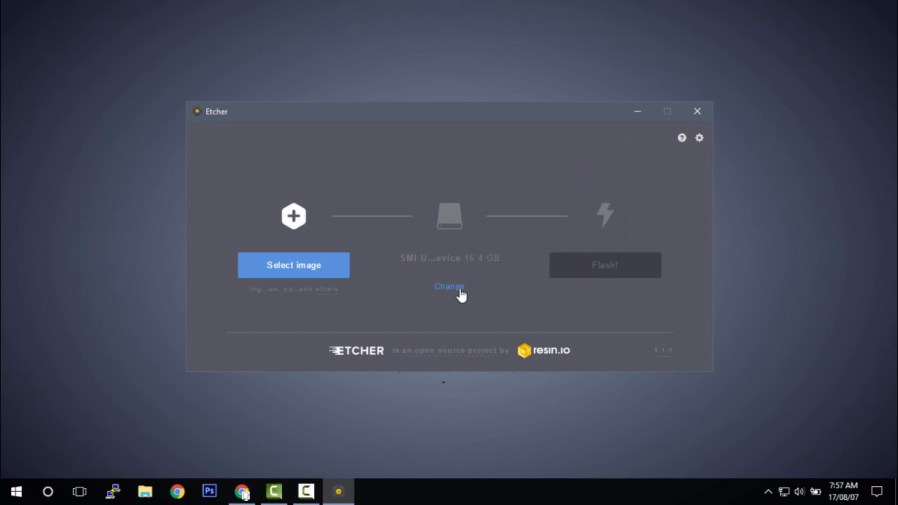
mouse_move(459, 292)
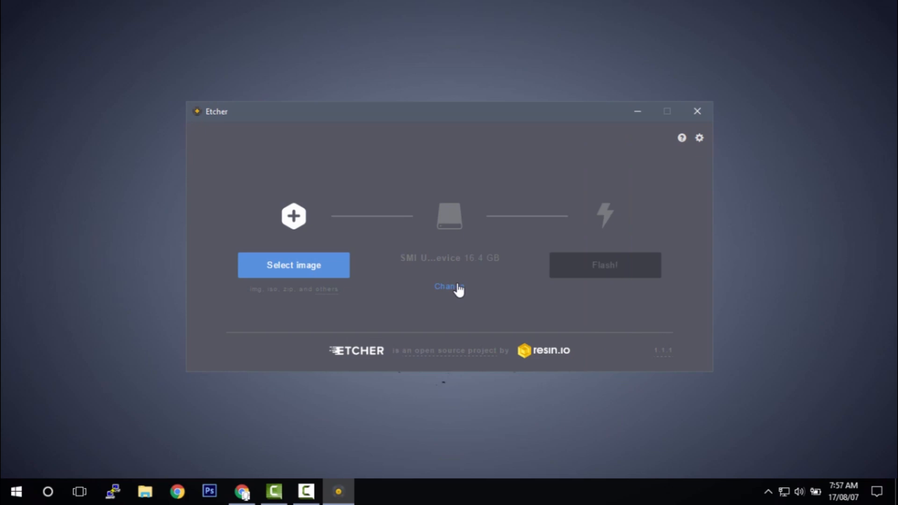
left_click(293, 265)
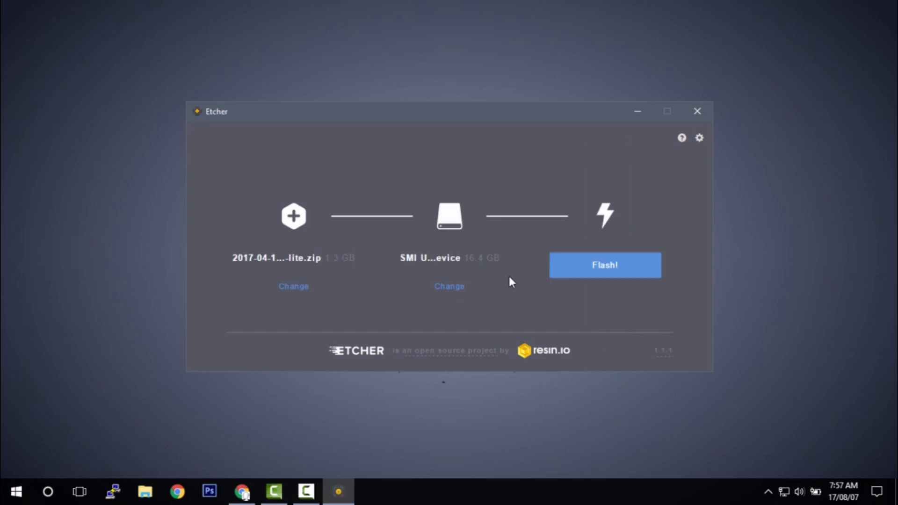
mouse_move(514, 278)
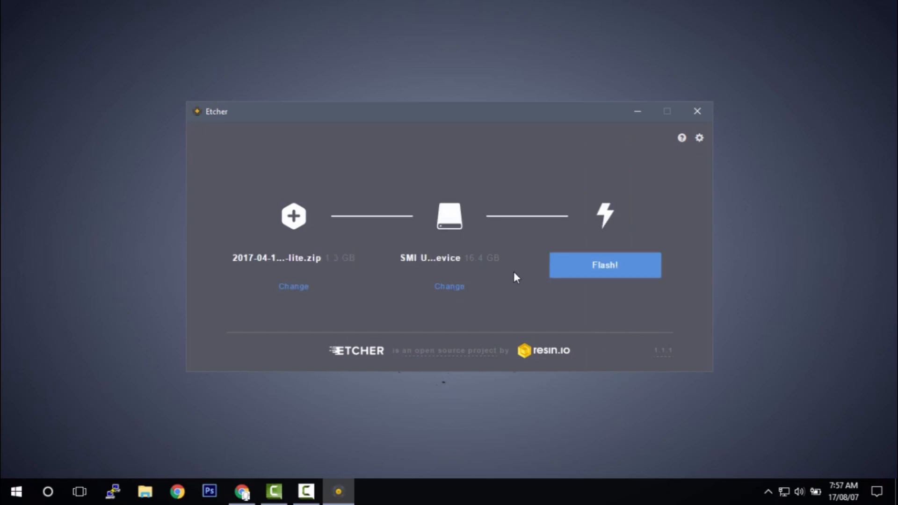
left_click(605, 265)
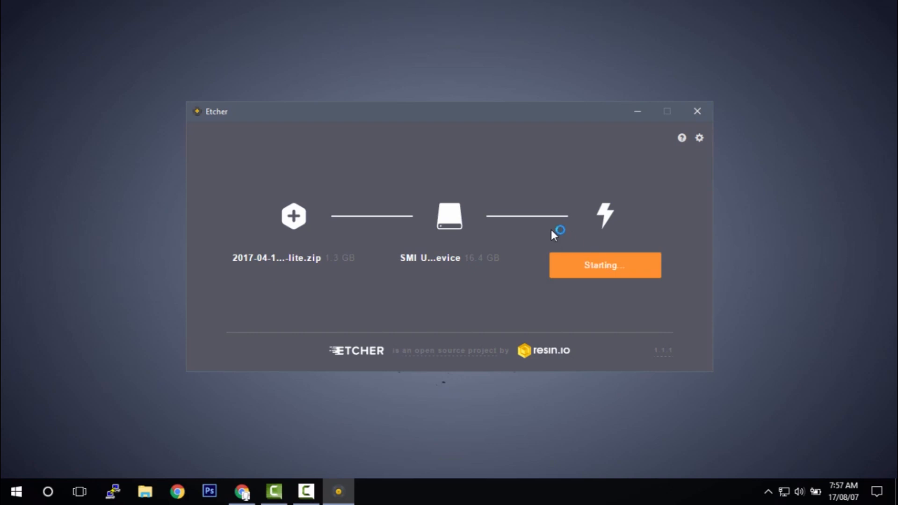
mouse_move(447, 297)
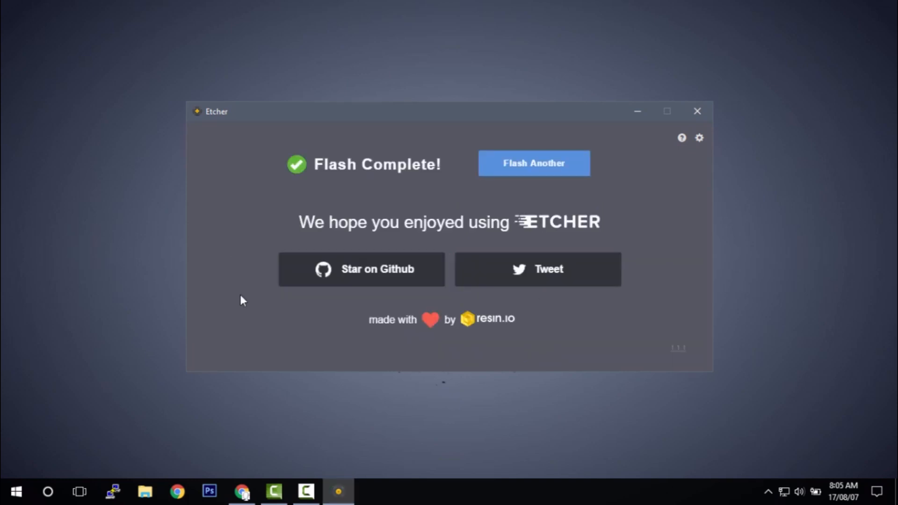
mouse_move(666, 109)
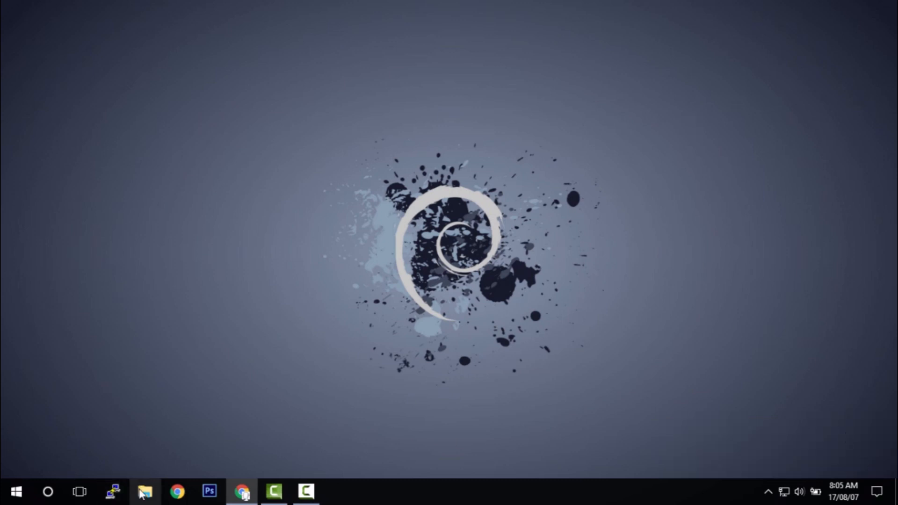
Step: Decline formatting drive H: and open the boot (D:) drive in File Explorer
left_click(144, 491)
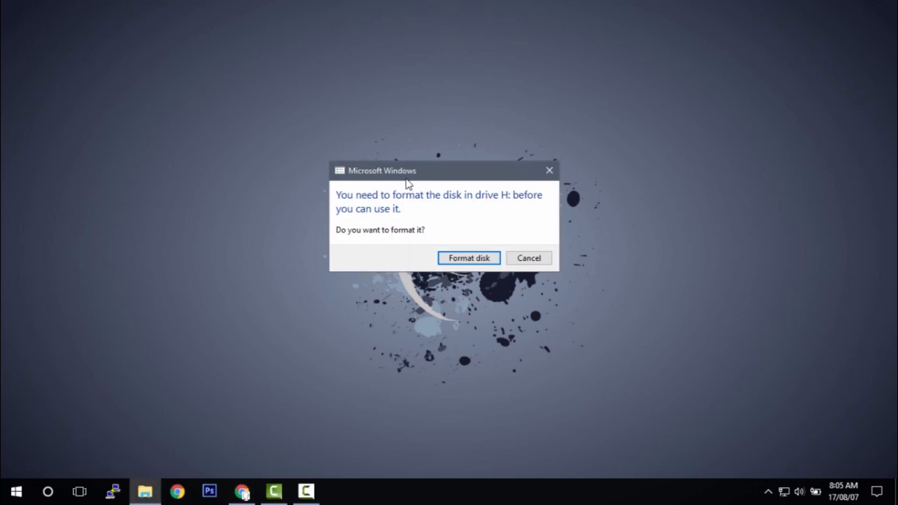
left_click(527, 259)
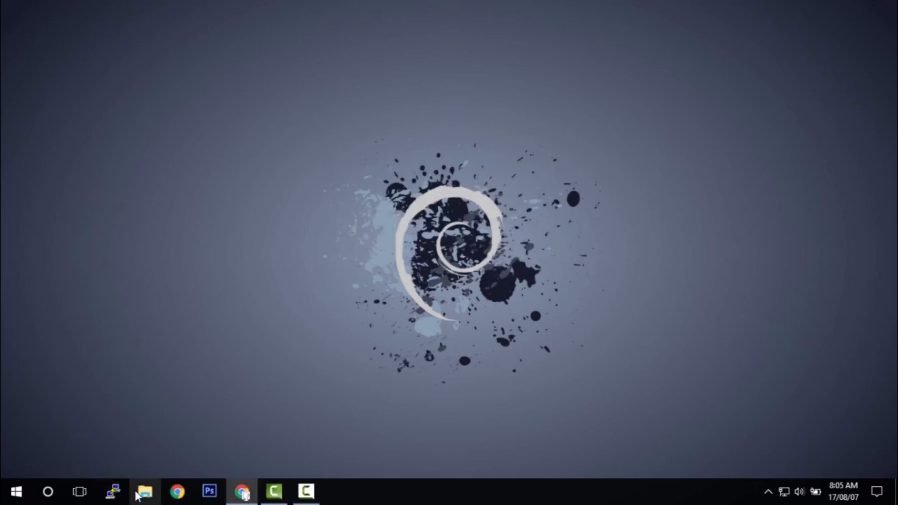
left_click(144, 492)
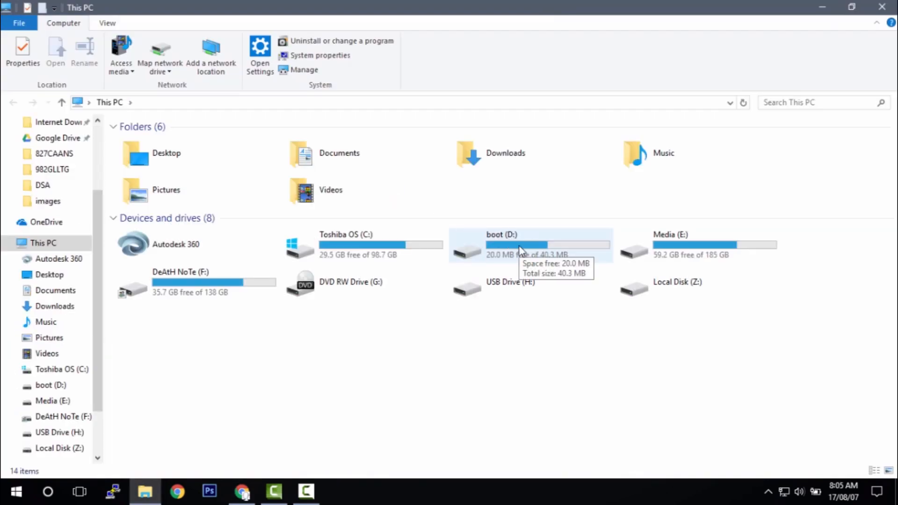
double_click(501, 246)
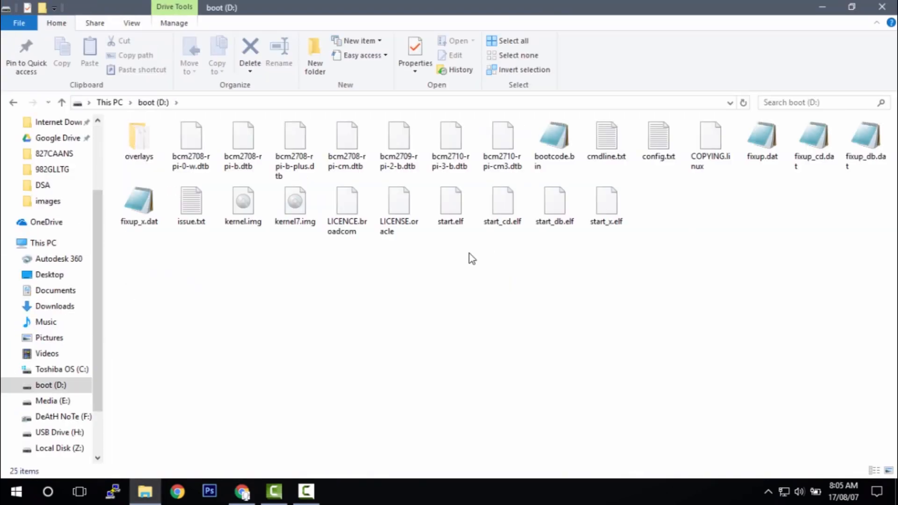
Step: Create a new empty file named ssh with no extension on boot (D:), then select config.txt
right_click(471, 258)
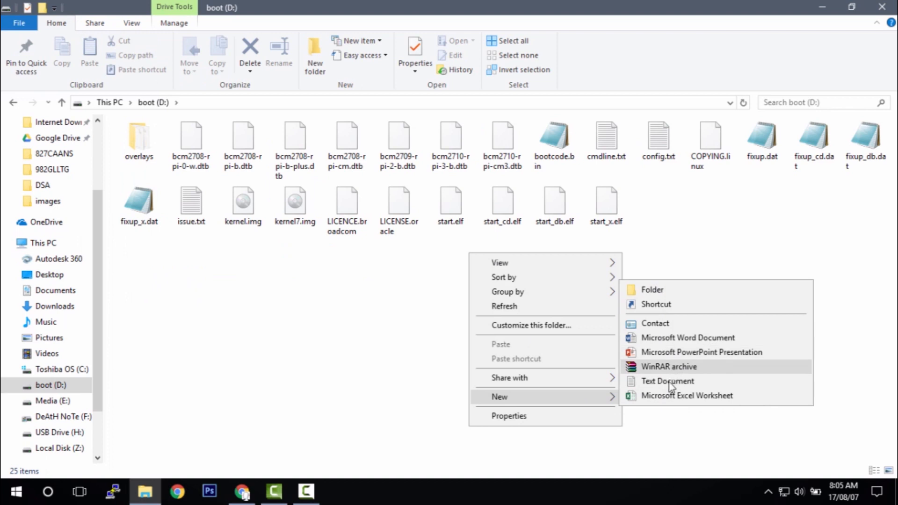
left_click(667, 381)
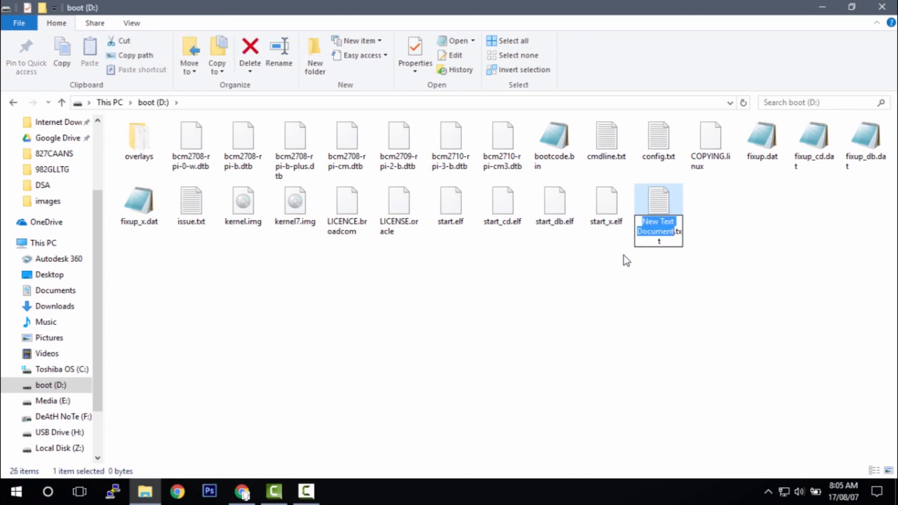
type("ssh")
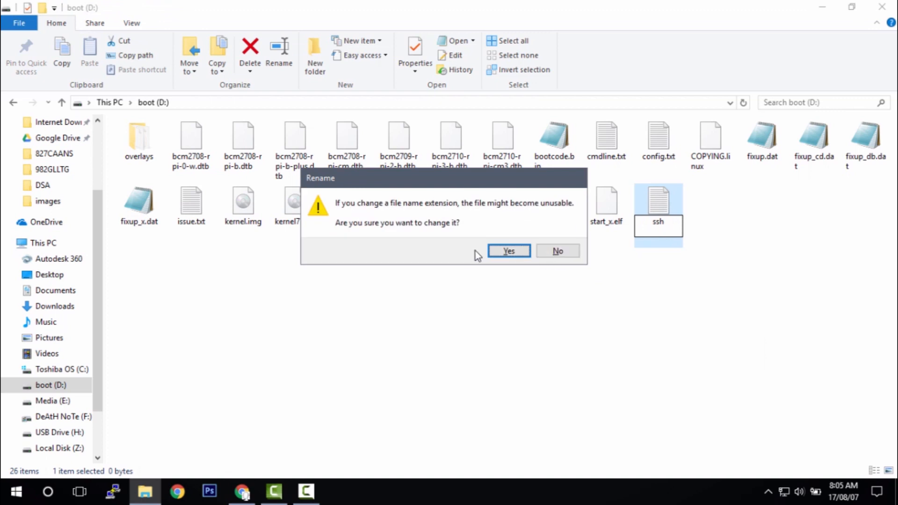
left_click(508, 251)
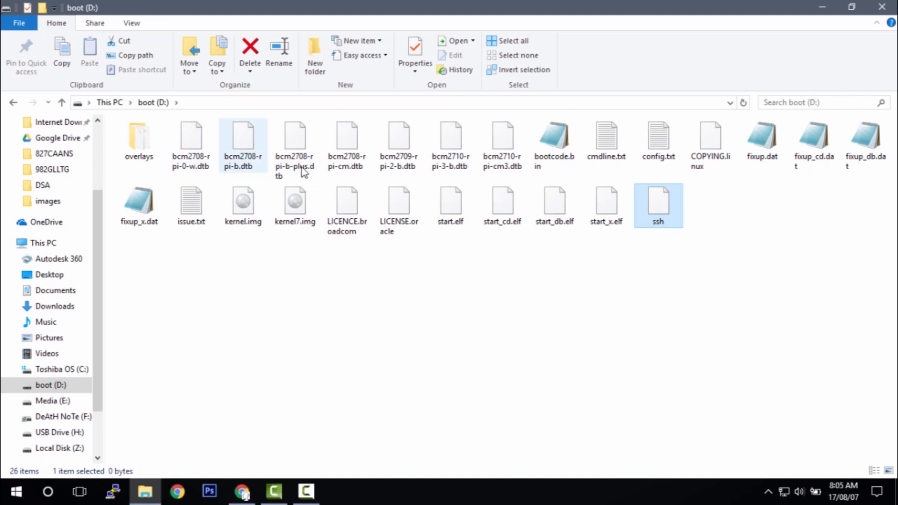
mouse_move(656, 171)
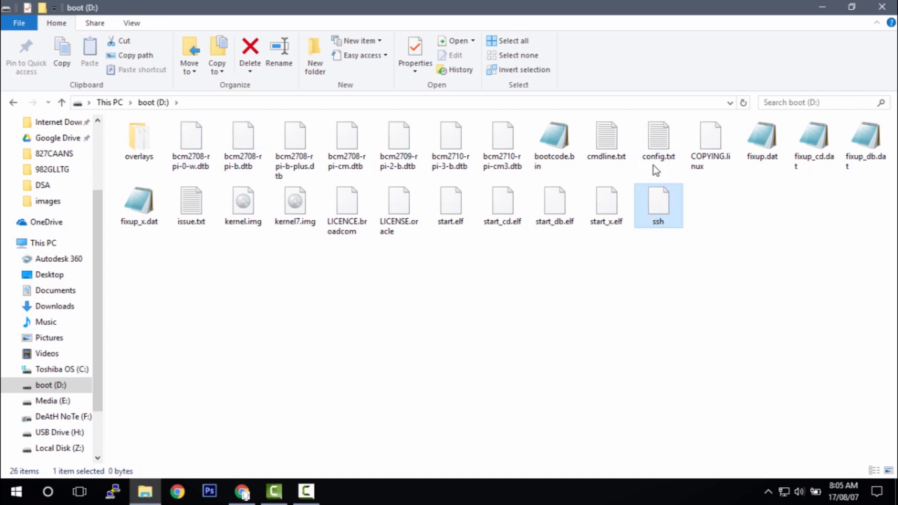
left_click(657, 140)
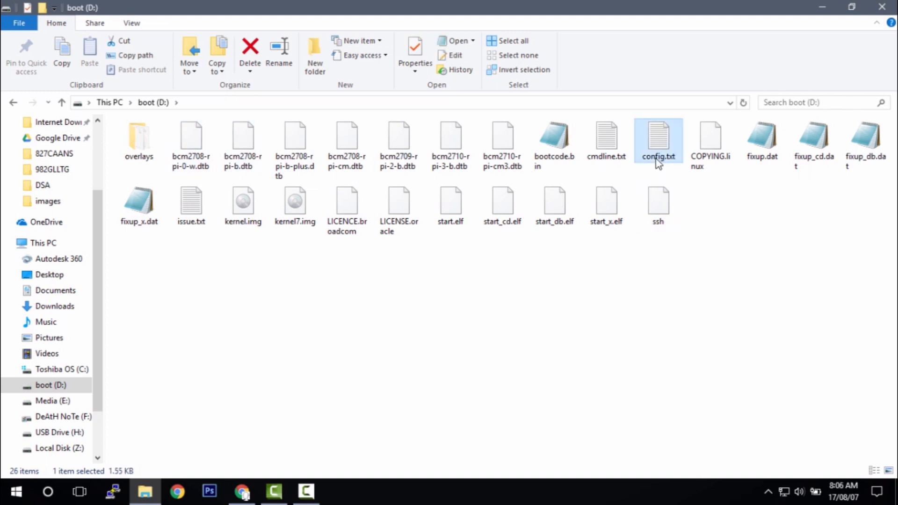
Step: Add program_usb_boot_mode=1 as the first line of config.txt in Notepad and close it
double_click(657, 137)
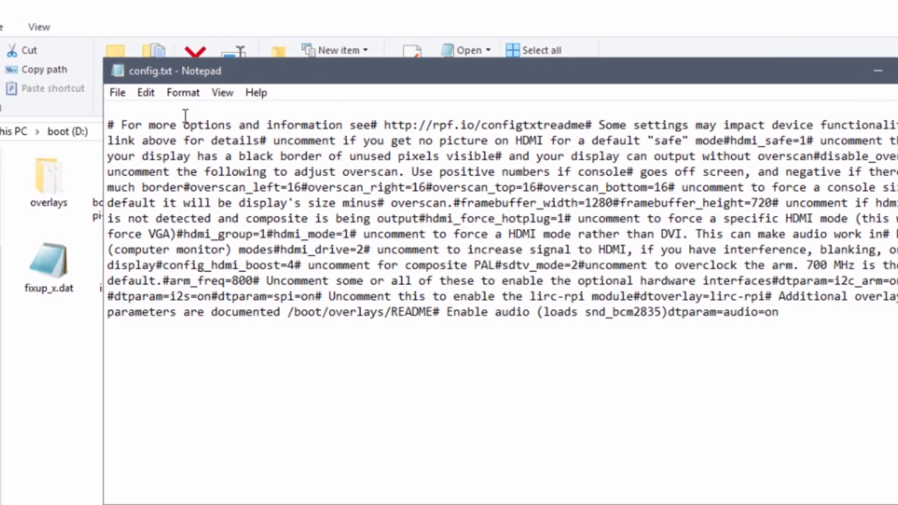
type("program")
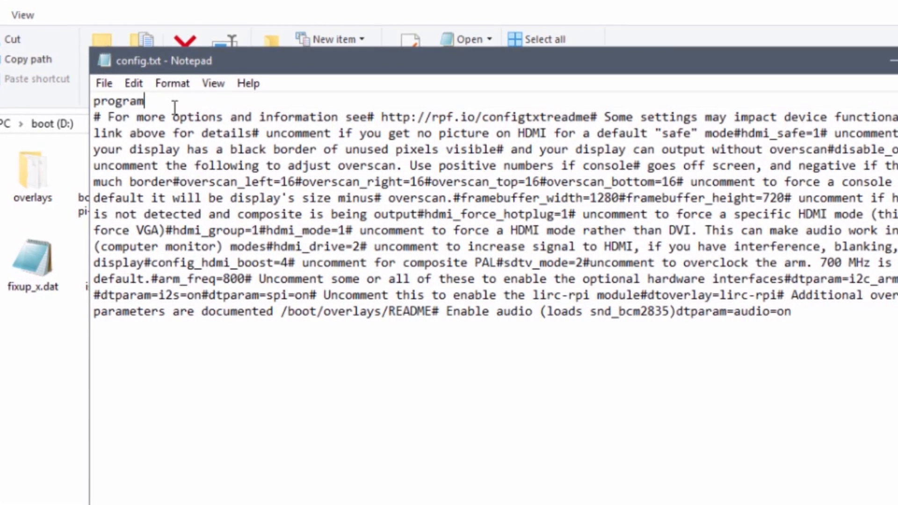
type("_u")
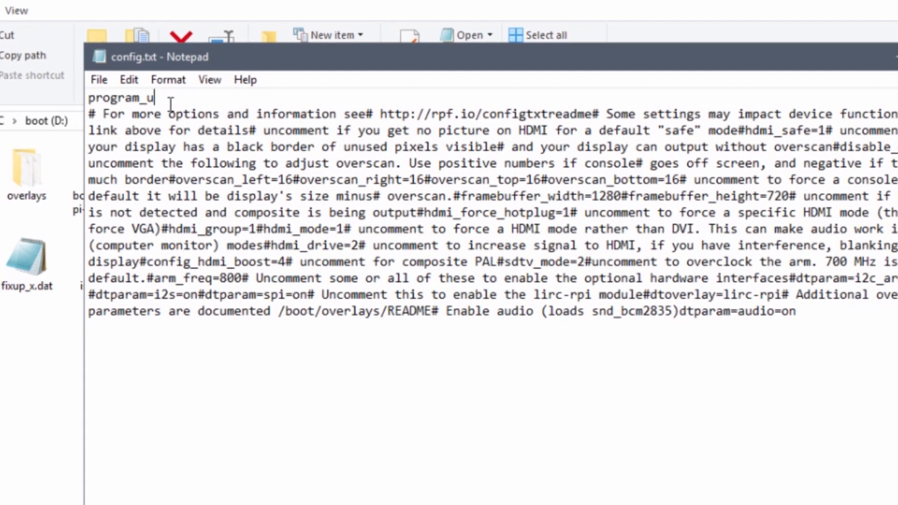
type("sb_boot")
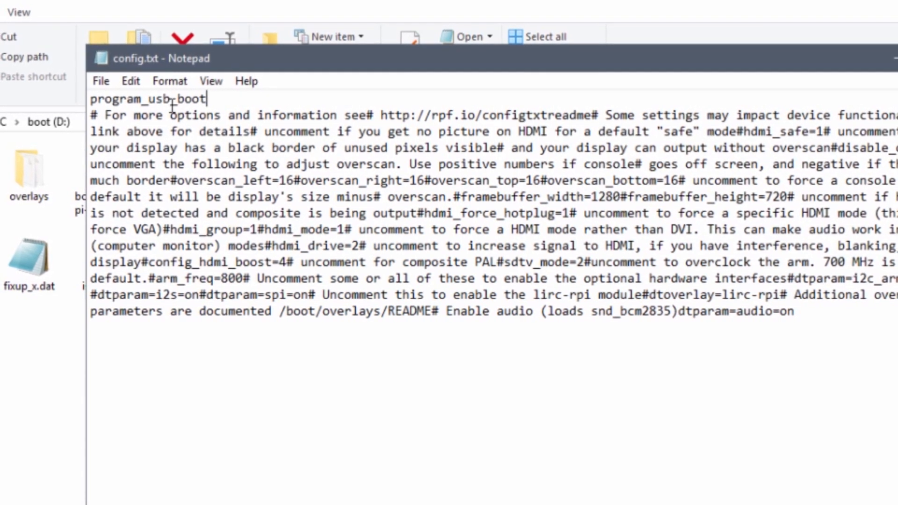
type("_mode=1")
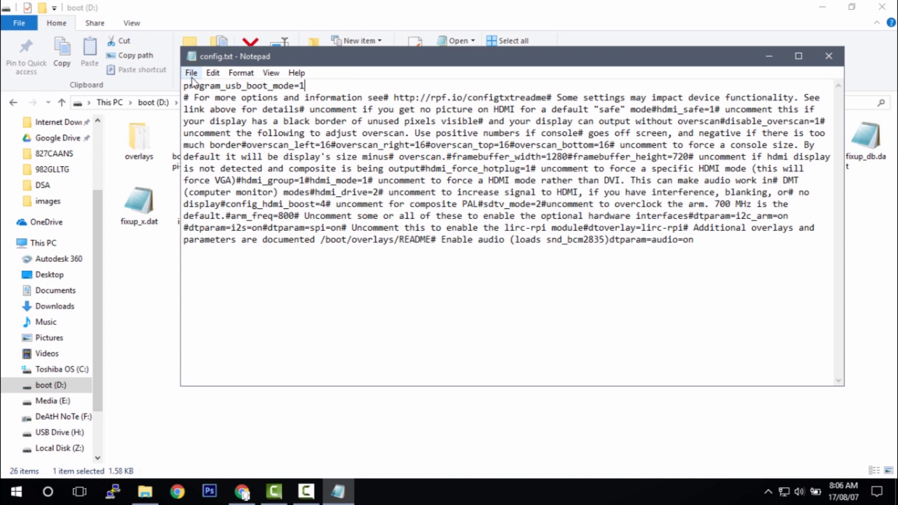
mouse_move(727, 81)
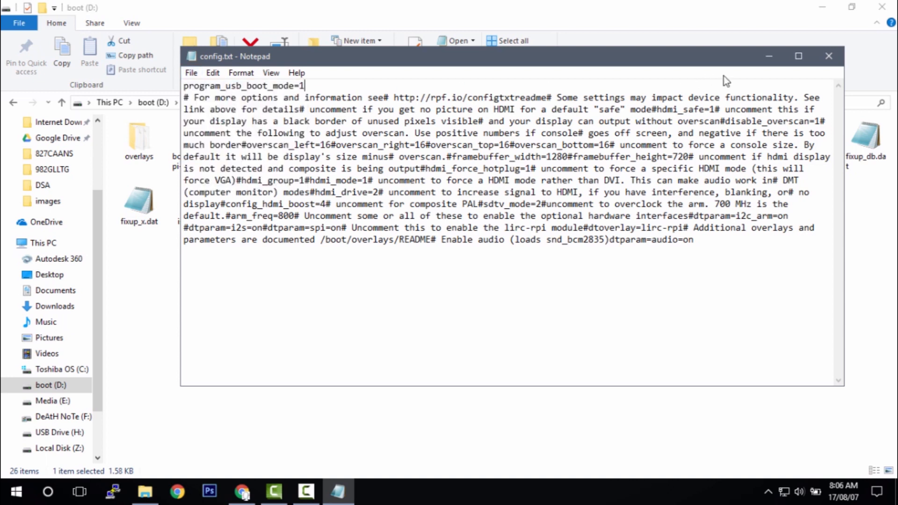
mouse_move(829, 56)
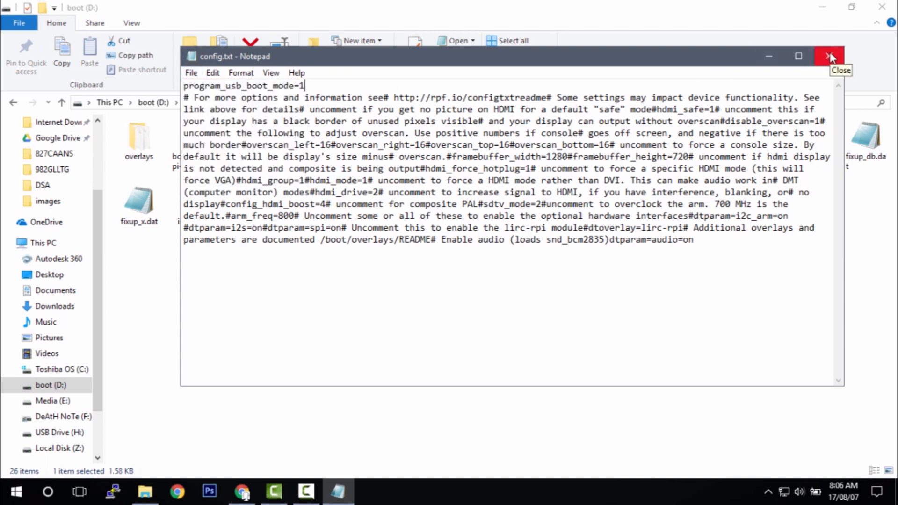
left_click(831, 57)
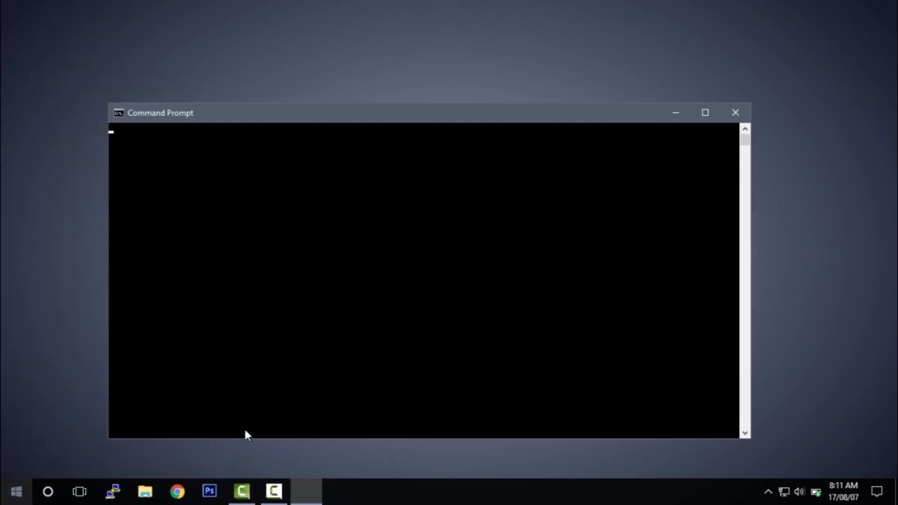
Step: Ping raspberrypi.local from Command Prompt, then begin a ping to the 10.10 address
type("ping ras")
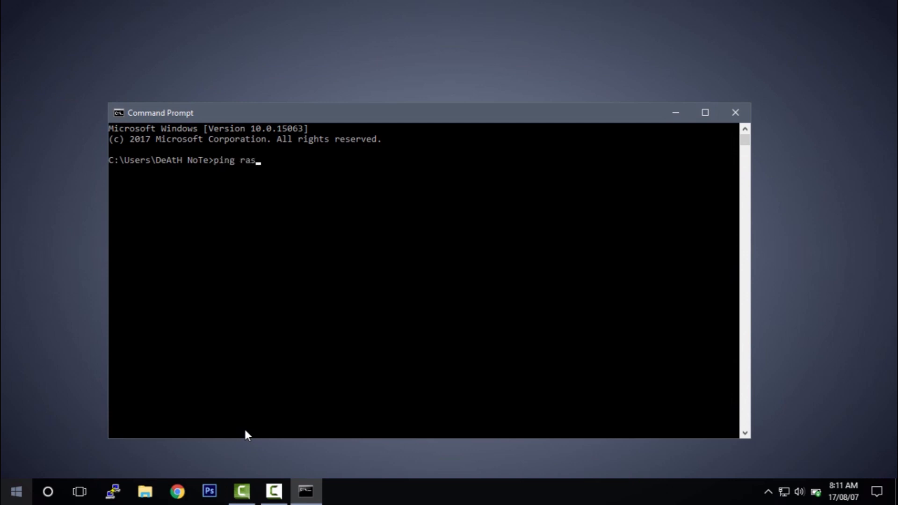
type("berryp")
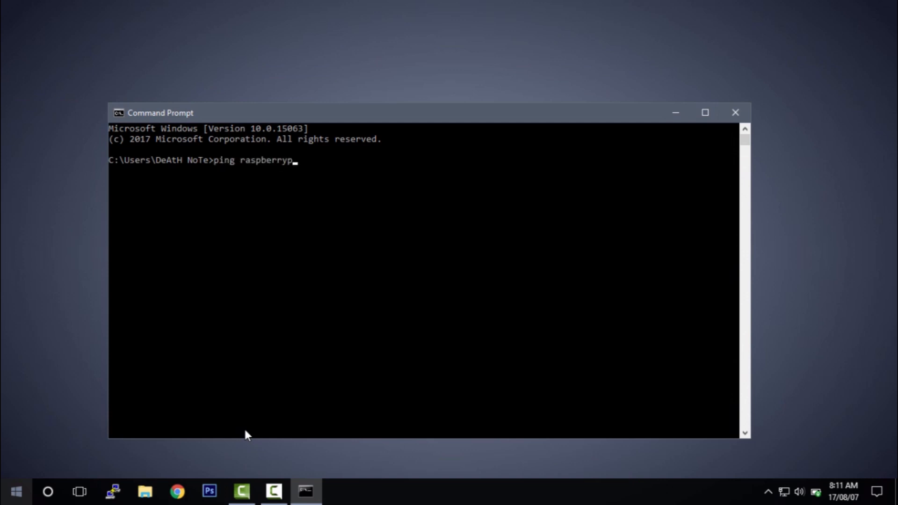
type("i.local")
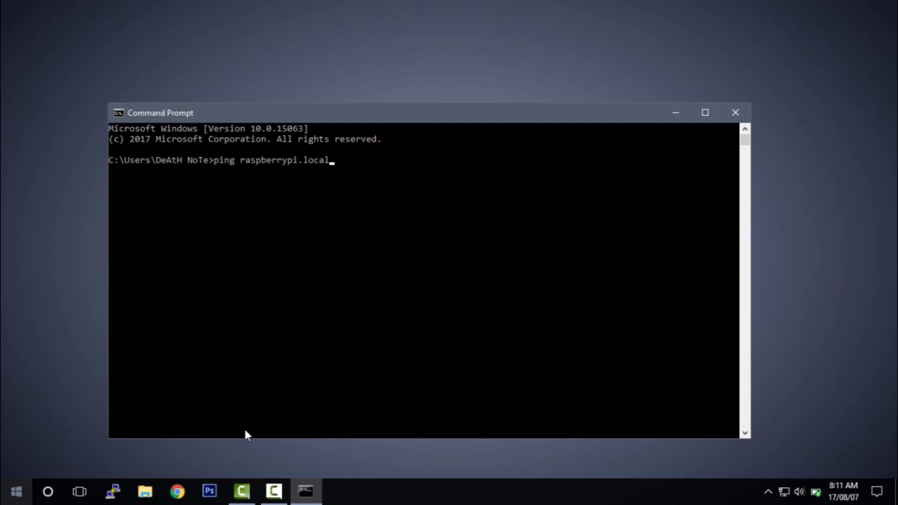
key("Return")
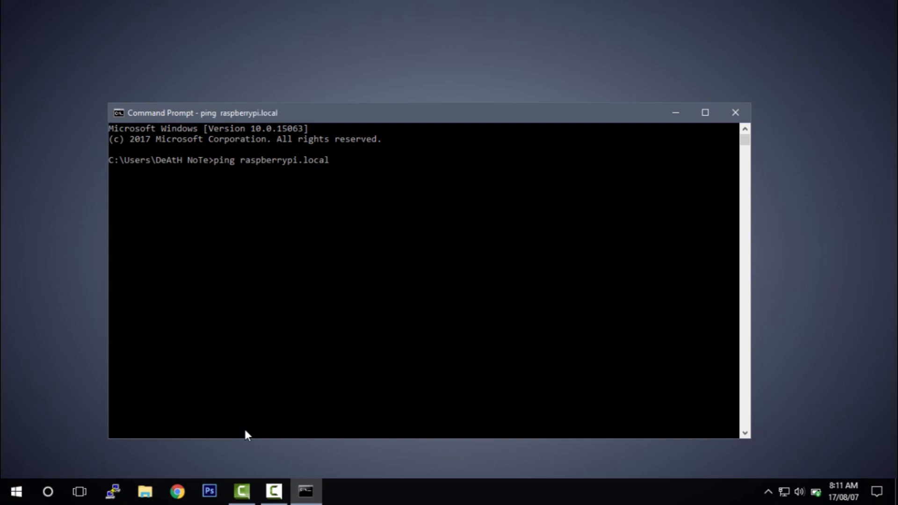
key("Return")
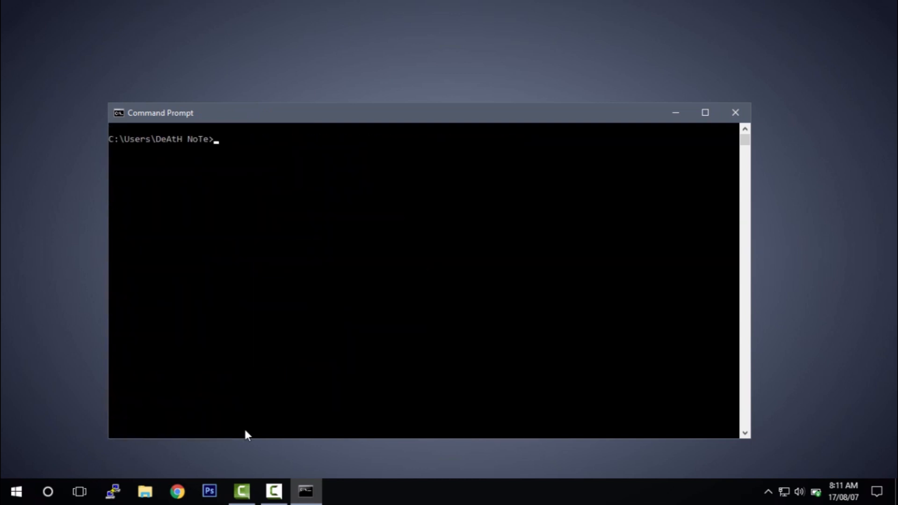
type("ping 10.10")
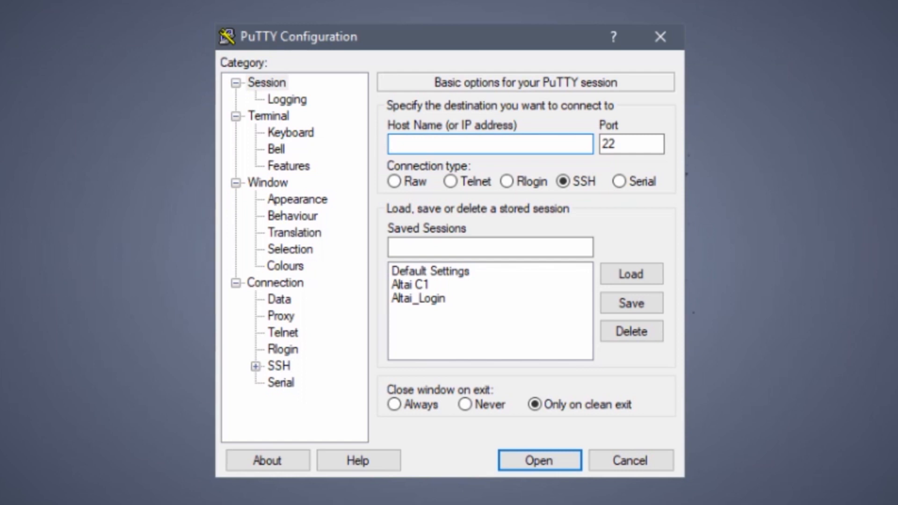
Step: Open a PuTTY SSH session to 10.10.10.100 and trust the Pi's host key
type("10")
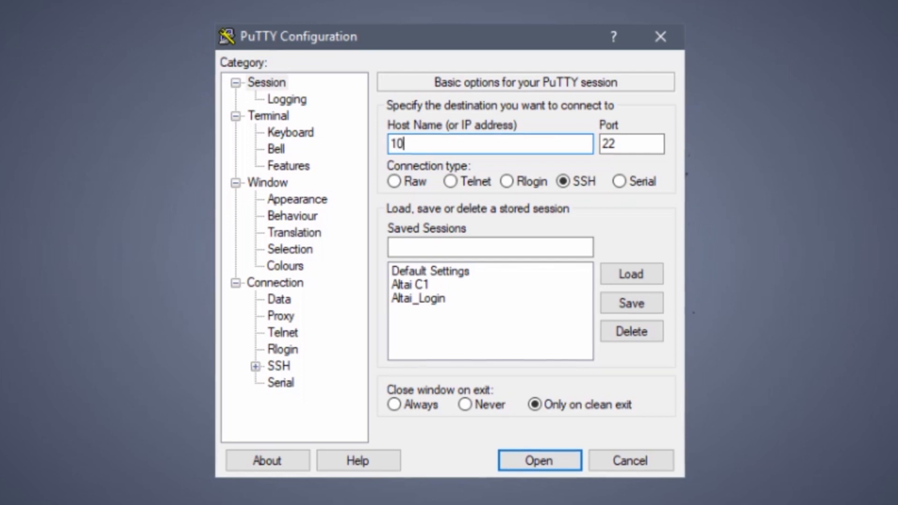
type(".10")
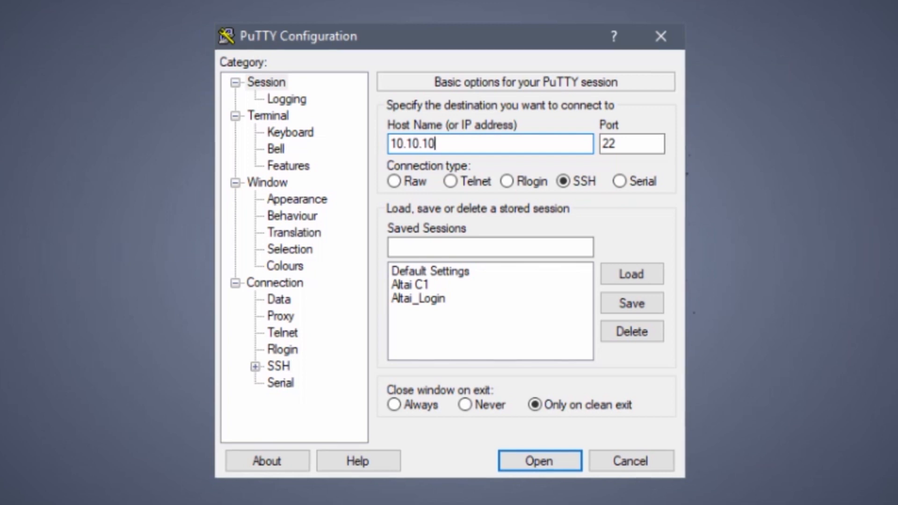
type(".10")
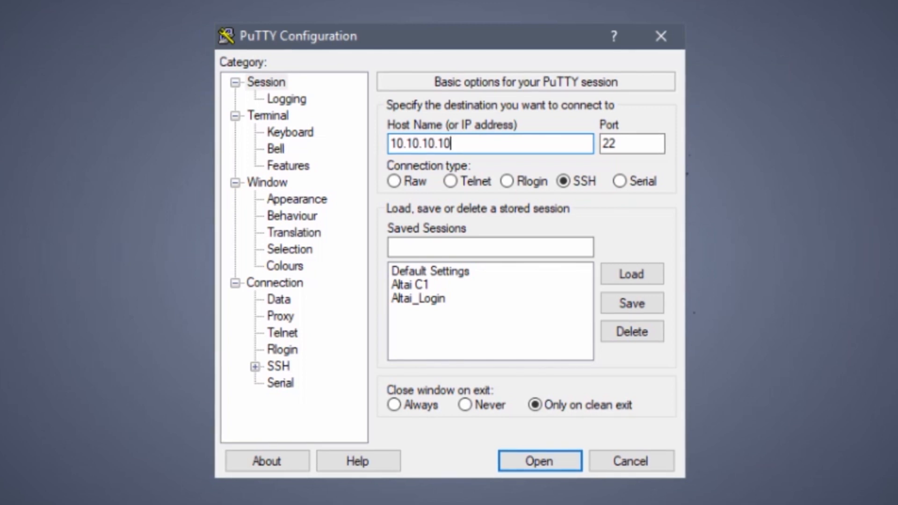
type("0")
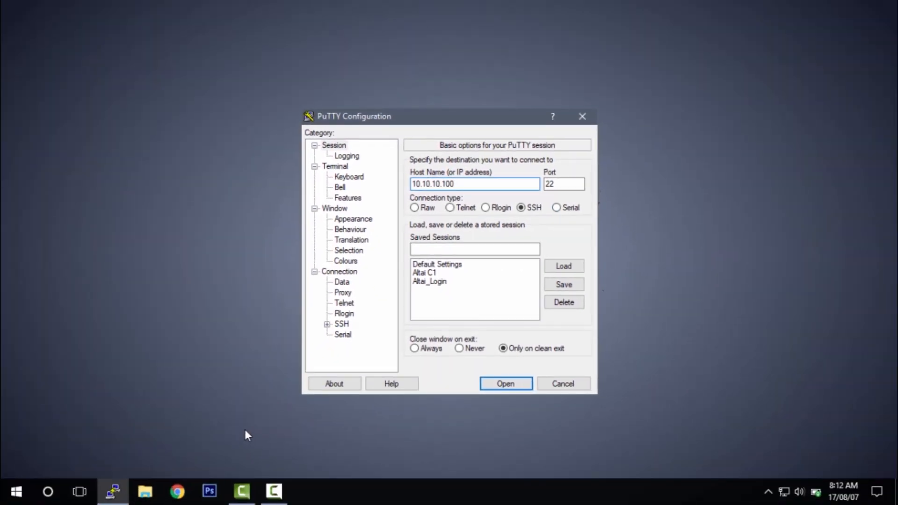
left_click(475, 184)
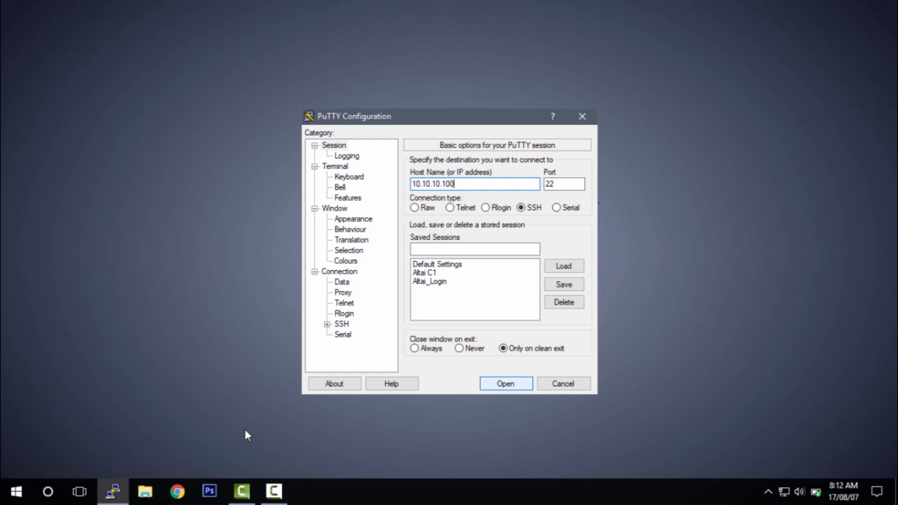
left_click(504, 384)
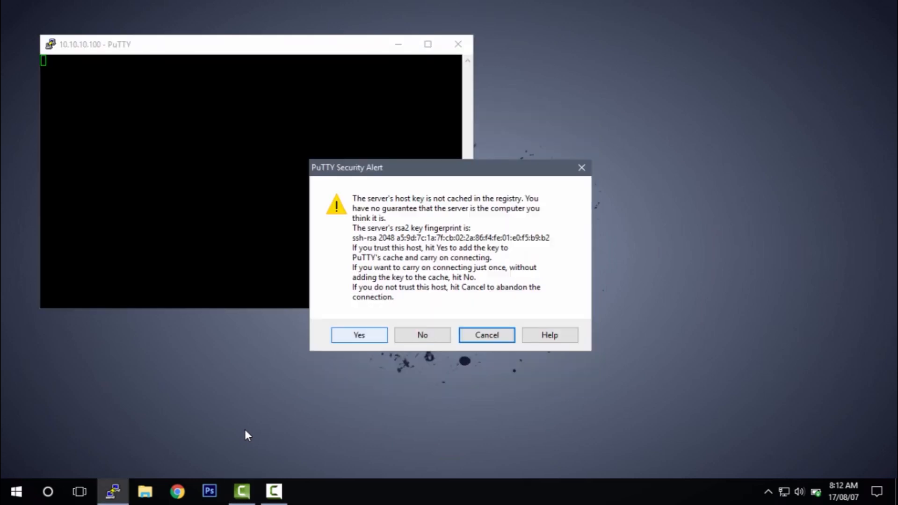
left_click(358, 335)
type("ls")
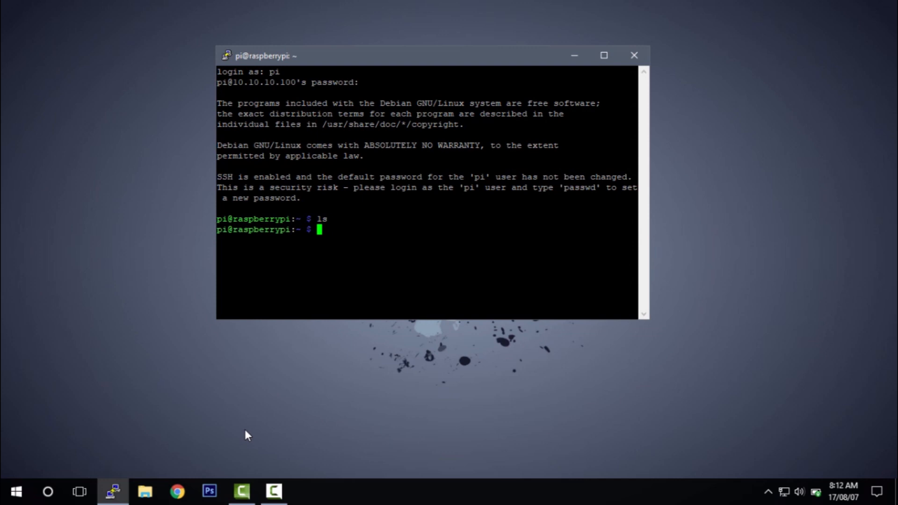
Step: Clear the terminal and launch sudo raspi-config on the Pi
type("clear")
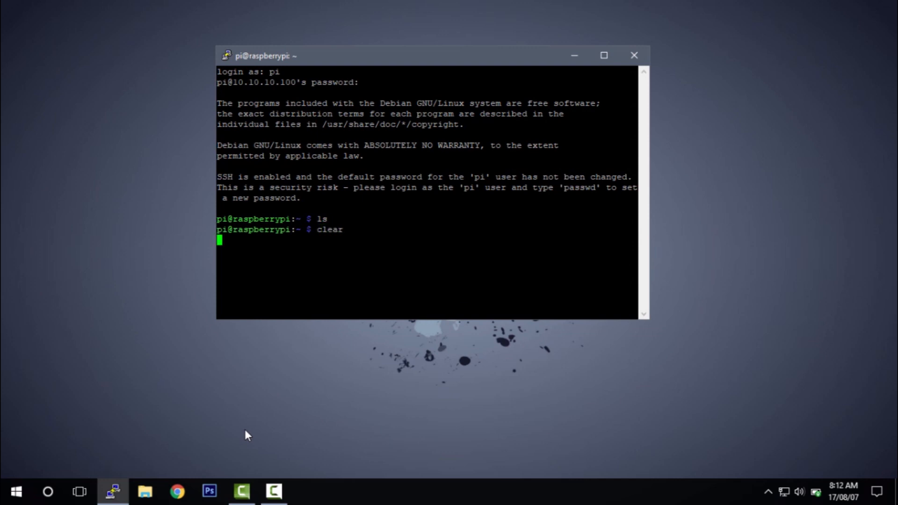
key("Return")
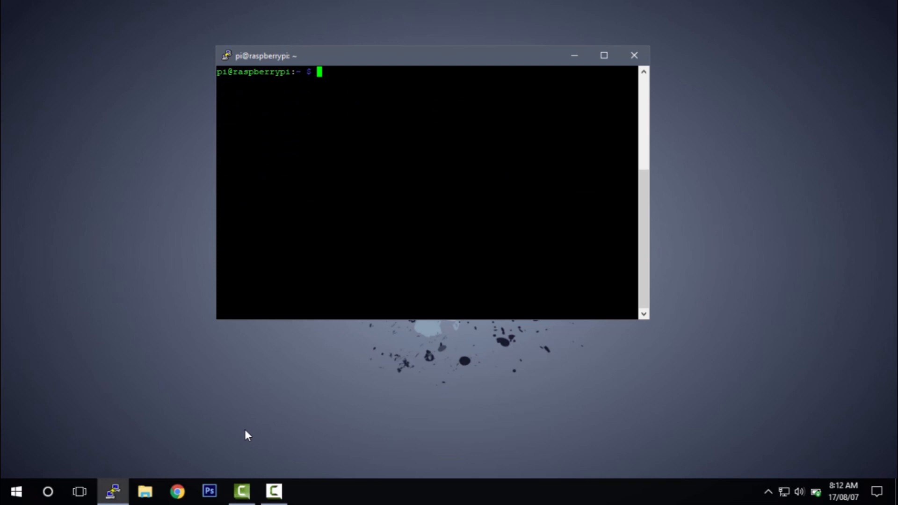
type("rasp")
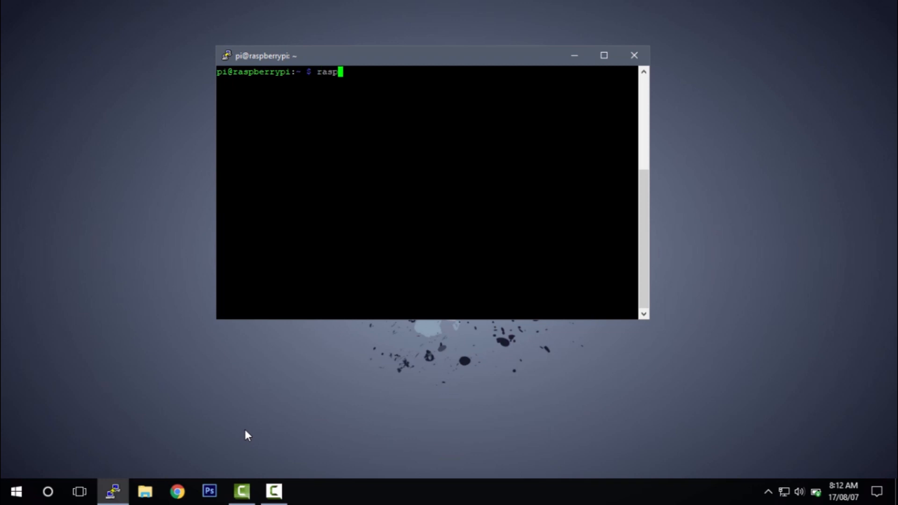
type("i-config")
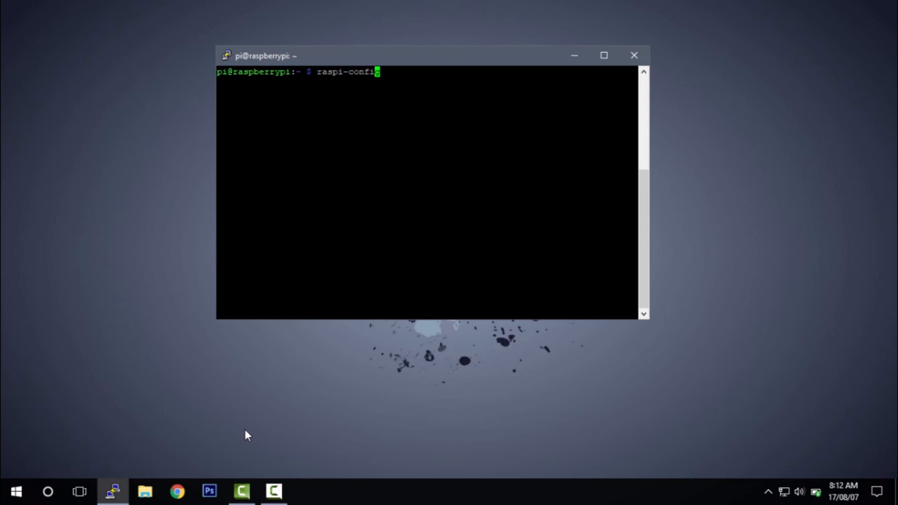
type("sudo")
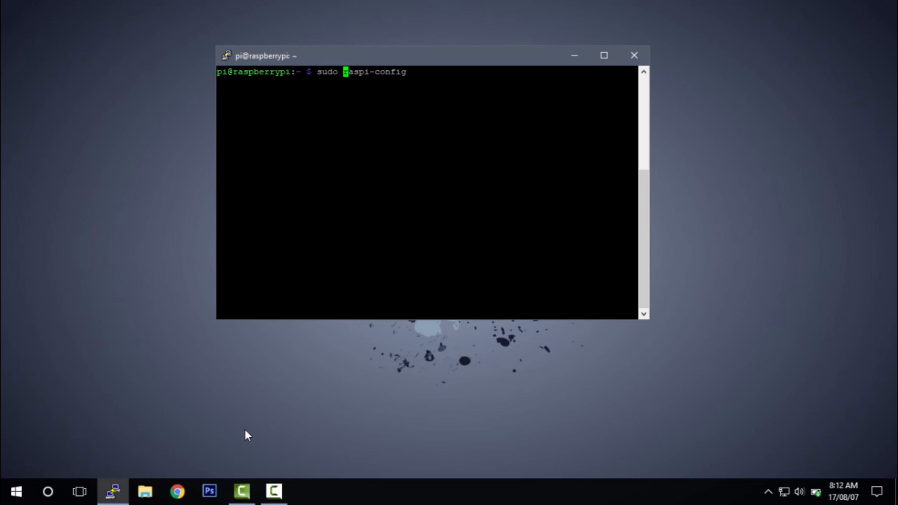
key("Return")
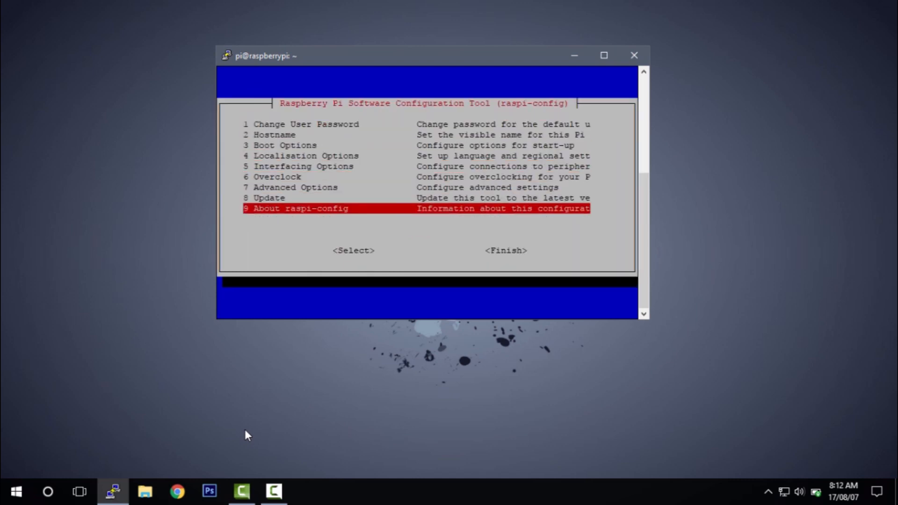
Step: Exit raspi-config, shut the Pi down with sudo halt and dismiss the closed-connection error
key("Tab")
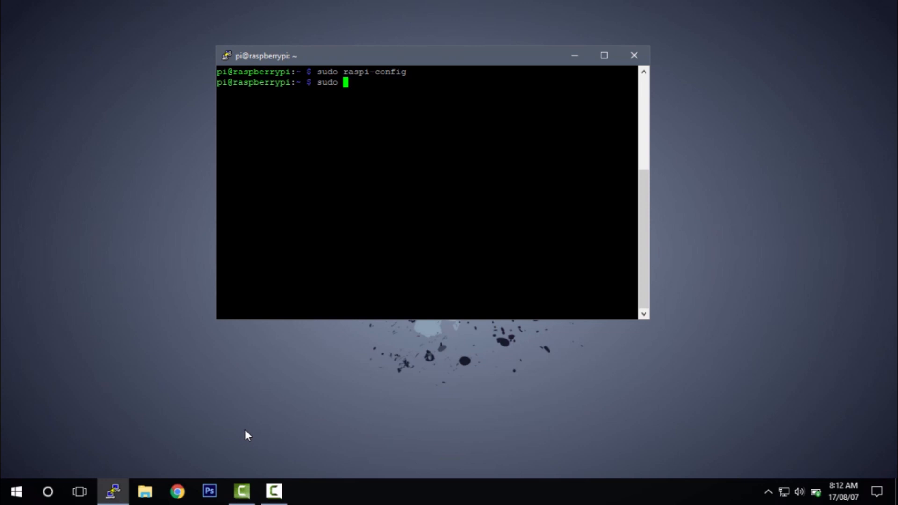
type(" halt")
key("Return")
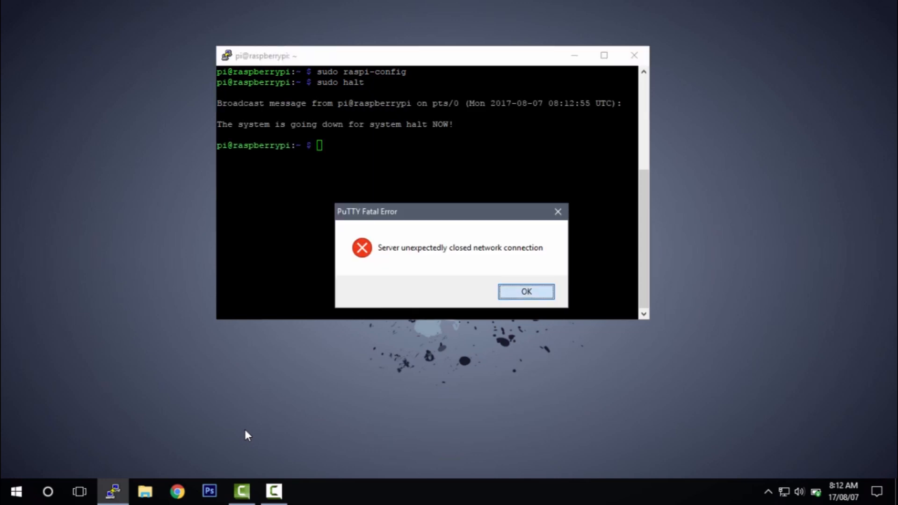
left_click(525, 291)
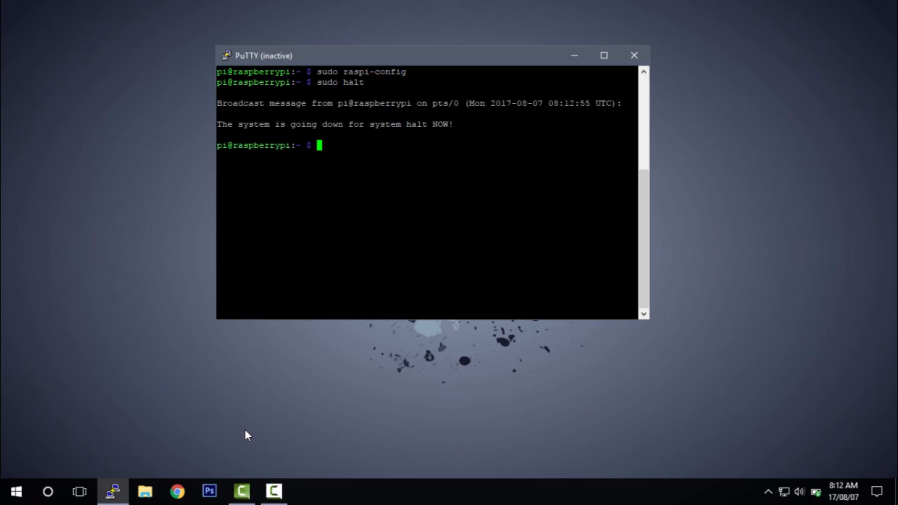